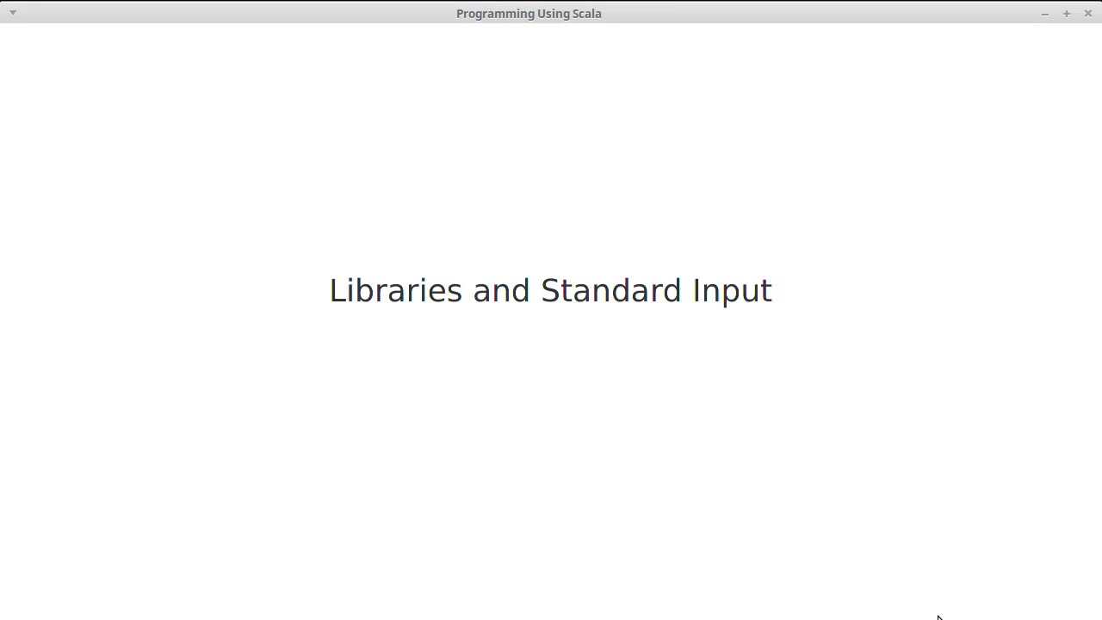
{"action": "mouse_move", "coordinate": [1008, 30]}
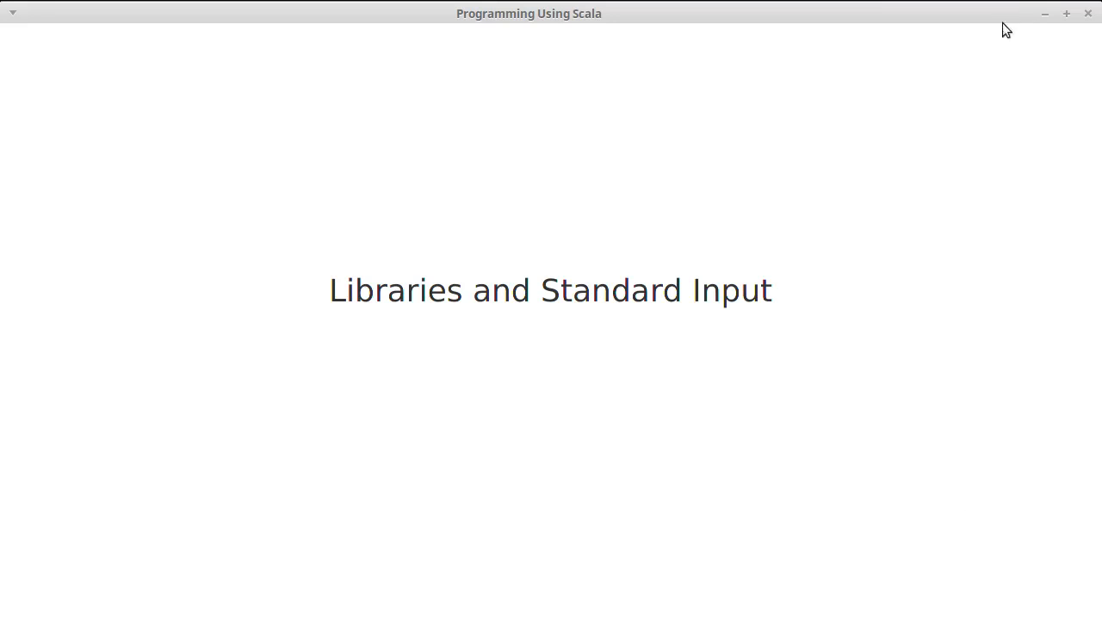
{"action": "mouse_move", "coordinate": [1088, 17]}
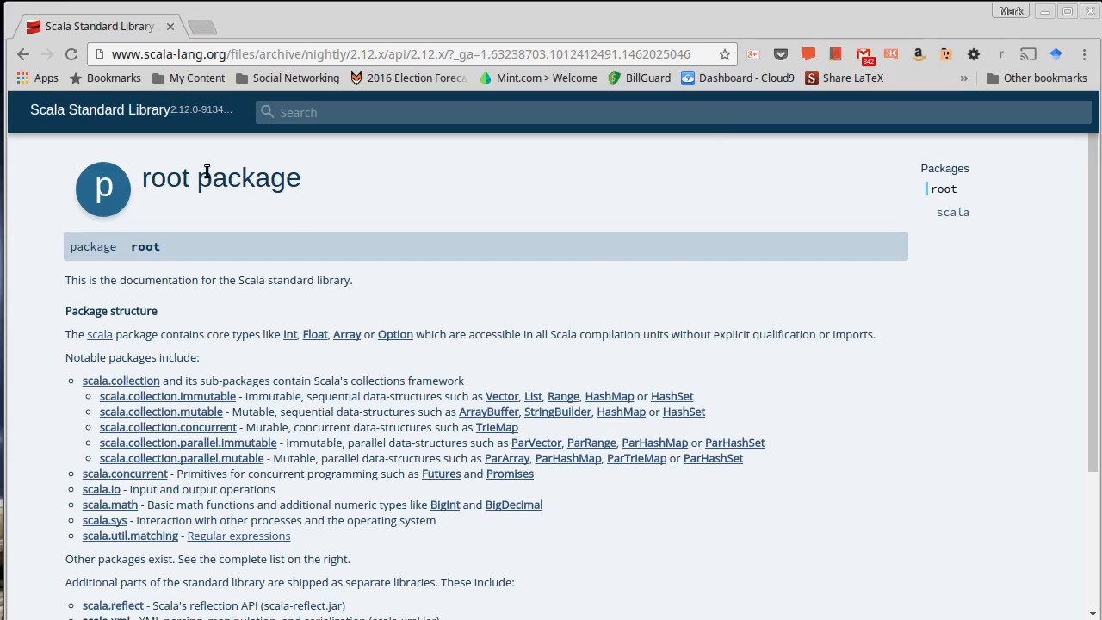
{"action": "mouse_move", "coordinate": [435, 238]}
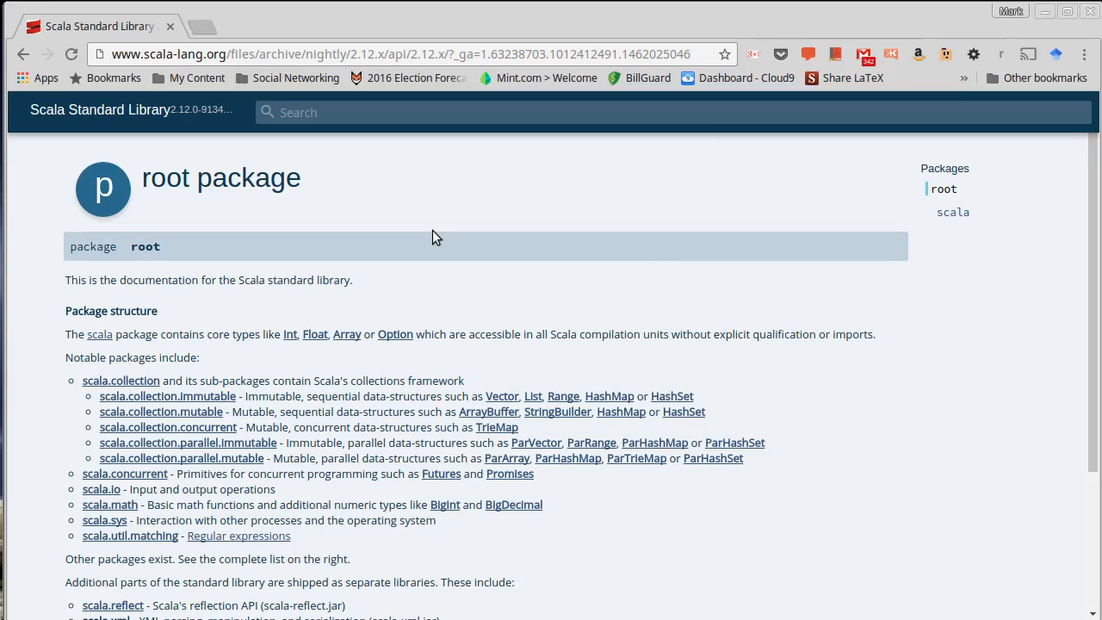
{"action": "mouse_move", "coordinate": [540, 330]}
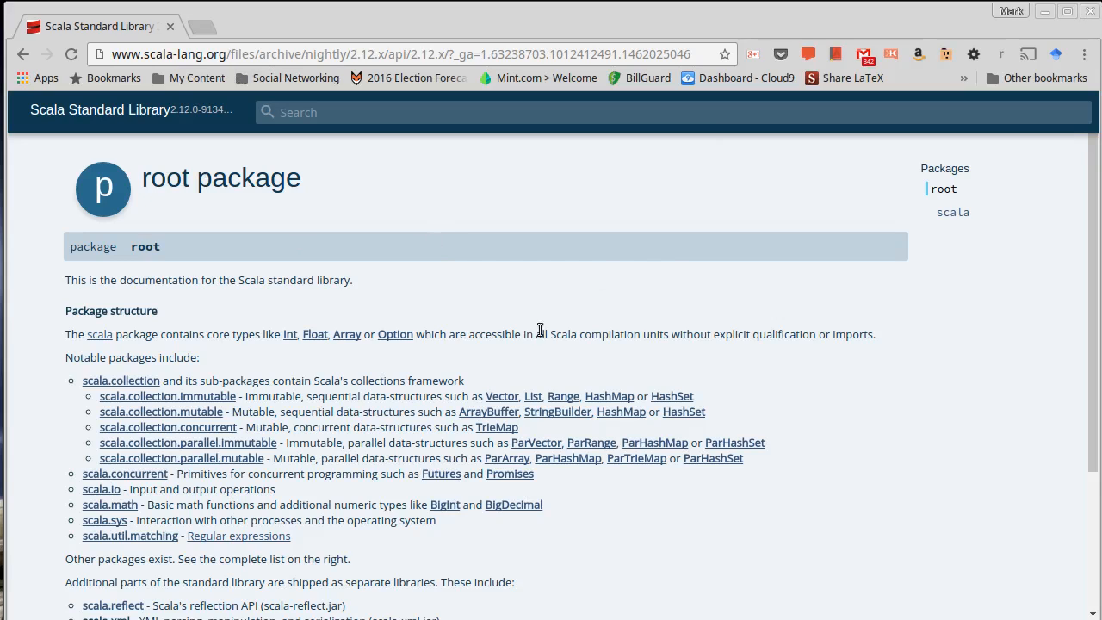
{"action": "mouse_move", "coordinate": [553, 303]}
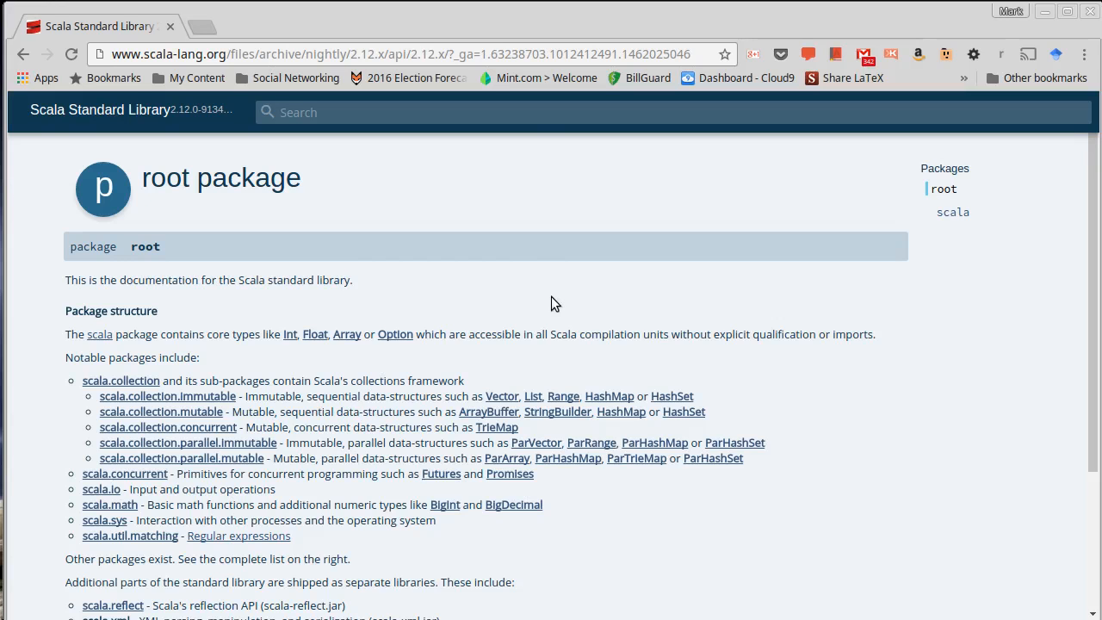
- Open the scala package docs and scroll its type members down to the Function traits
{"action": "scroll", "scroll_direction": "down", "scroll_amount": 3}
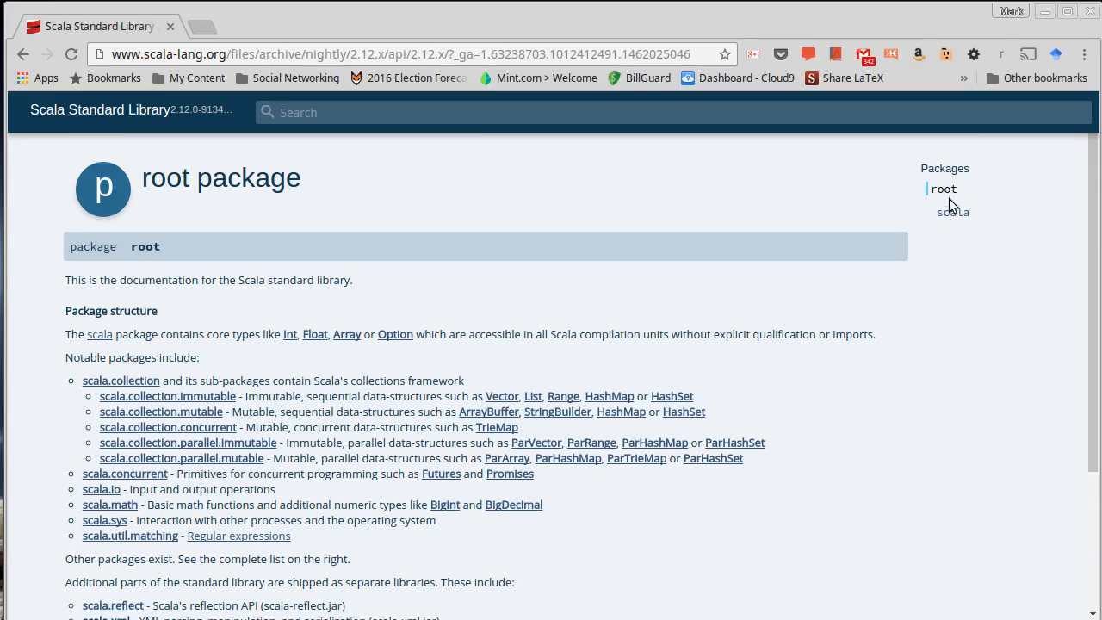
{"action": "mouse_move", "coordinate": [953, 212]}
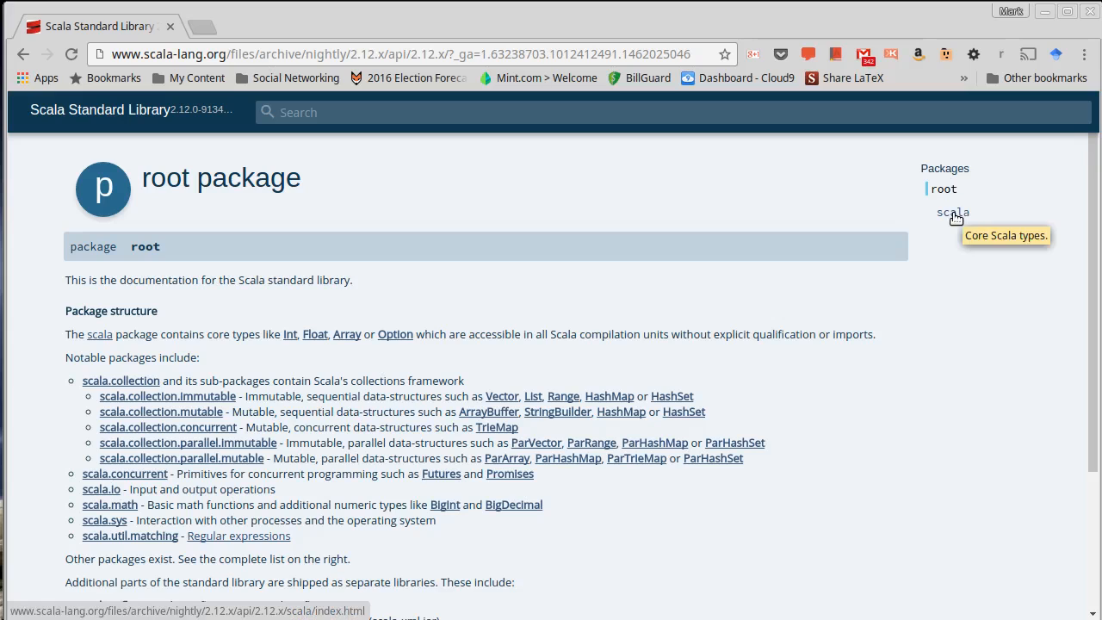
{"action": "left_click", "coordinate": [952, 212]}
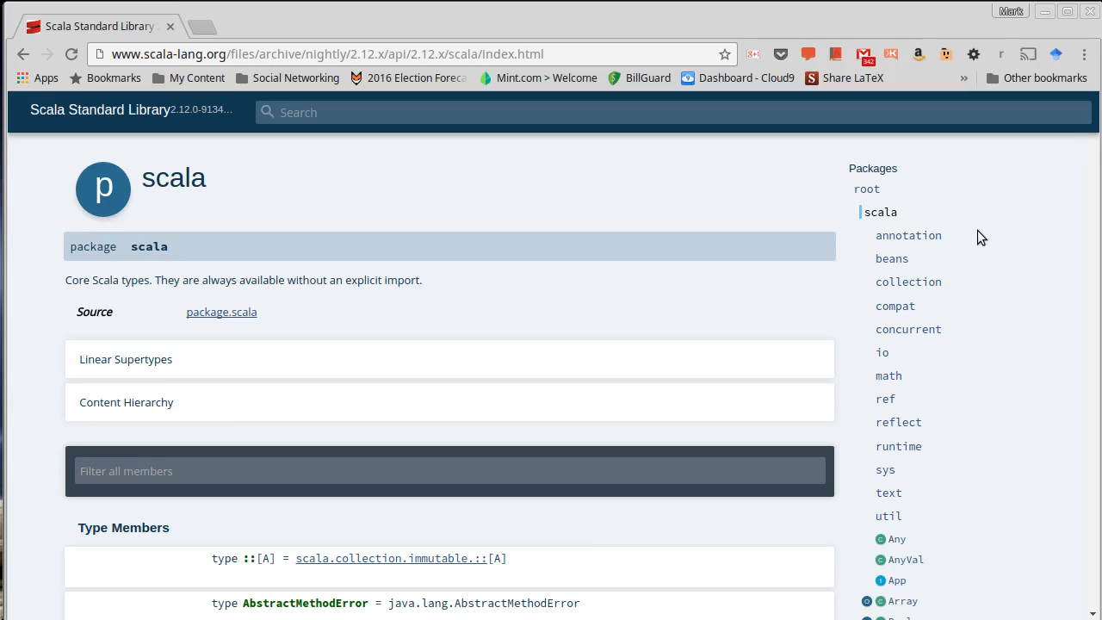
{"action": "mouse_move", "coordinate": [909, 282]}
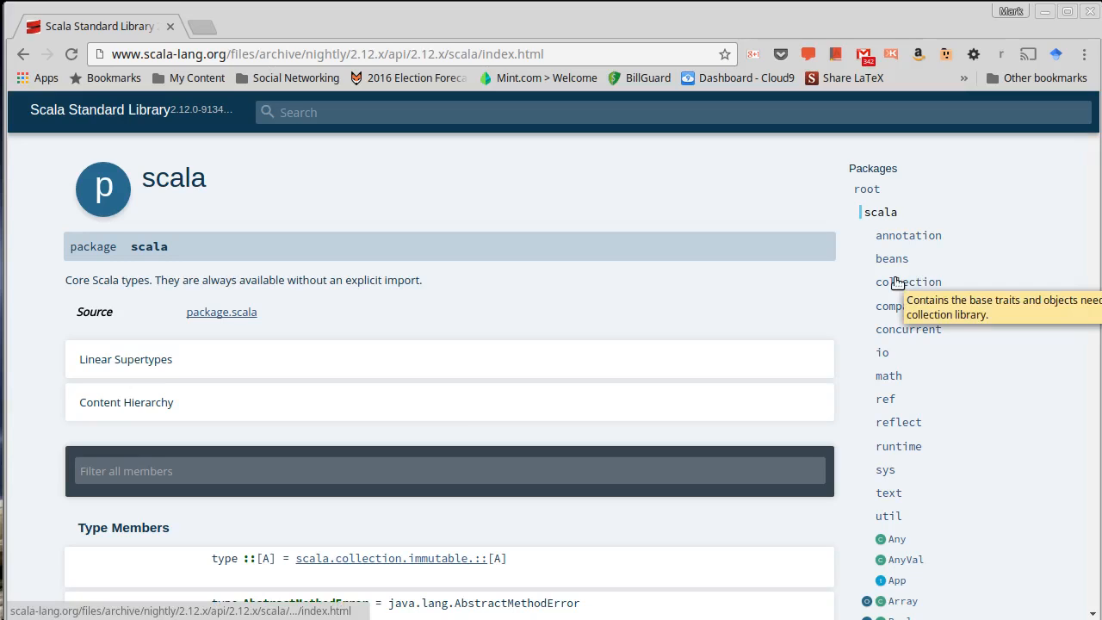
{"action": "mouse_move", "coordinate": [574, 276]}
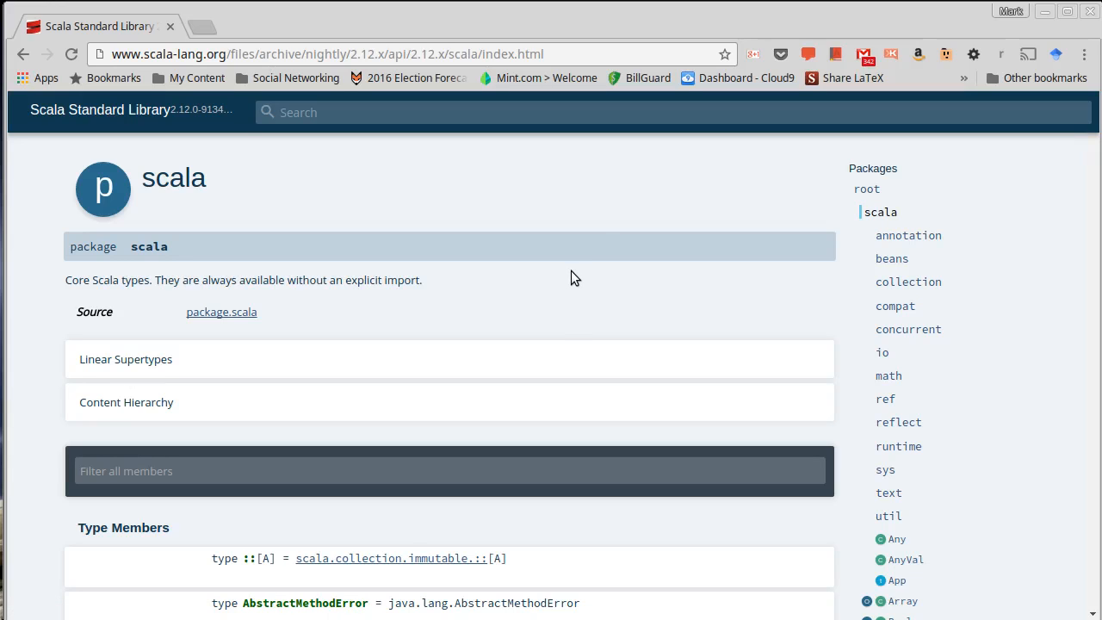
{"action": "scroll", "scroll_direction": "down", "scroll_amount": 3}
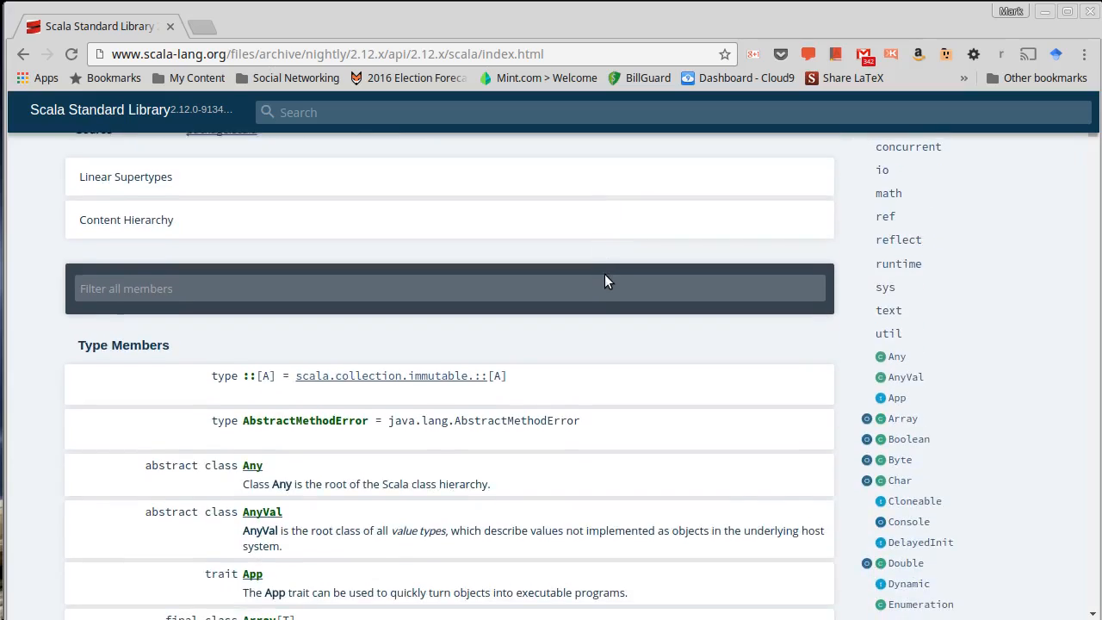
{"action": "scroll", "scroll_direction": "down", "scroll_amount": 3}
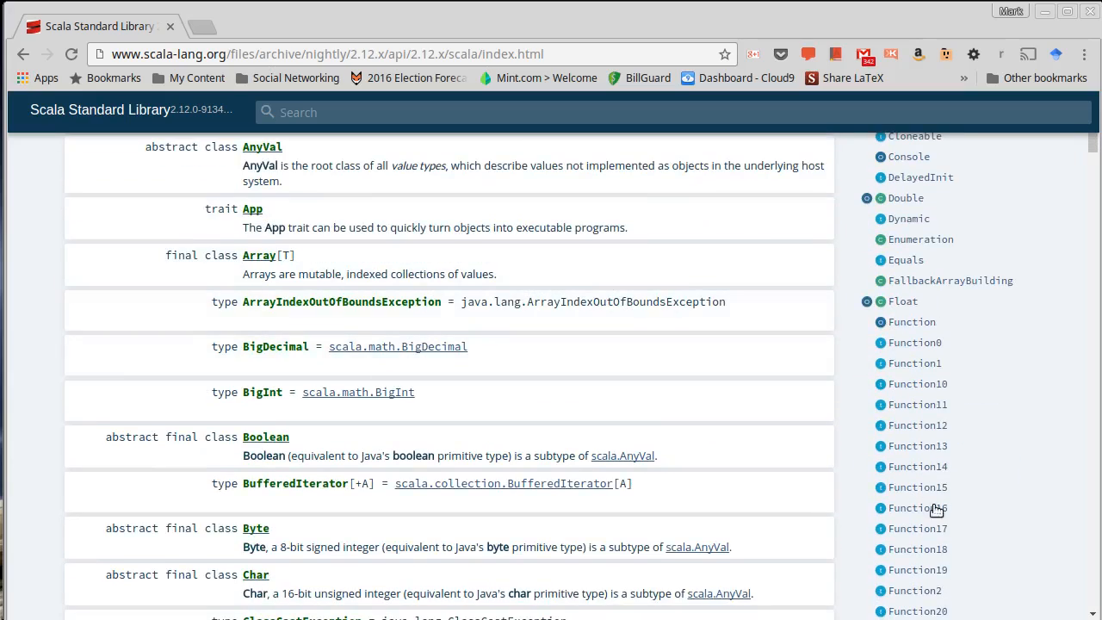
{"action": "scroll", "scroll_direction": "down", "scroll_amount": 3}
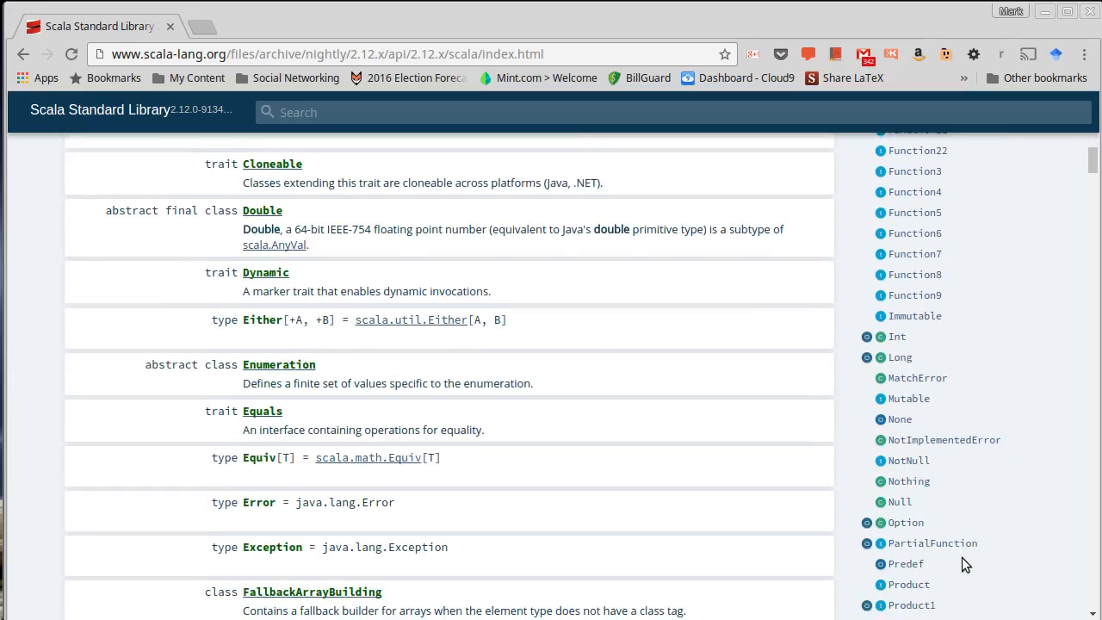
{"action": "scroll", "scroll_direction": "down", "scroll_amount": 3}
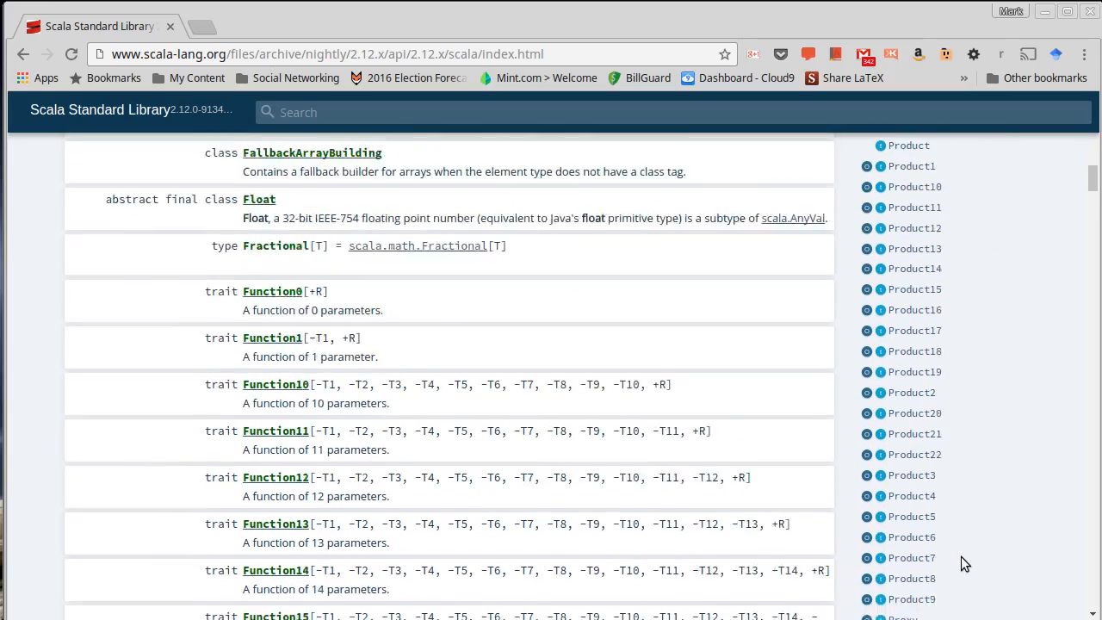
{"action": "scroll", "scroll_direction": "down", "scroll_amount": 3}
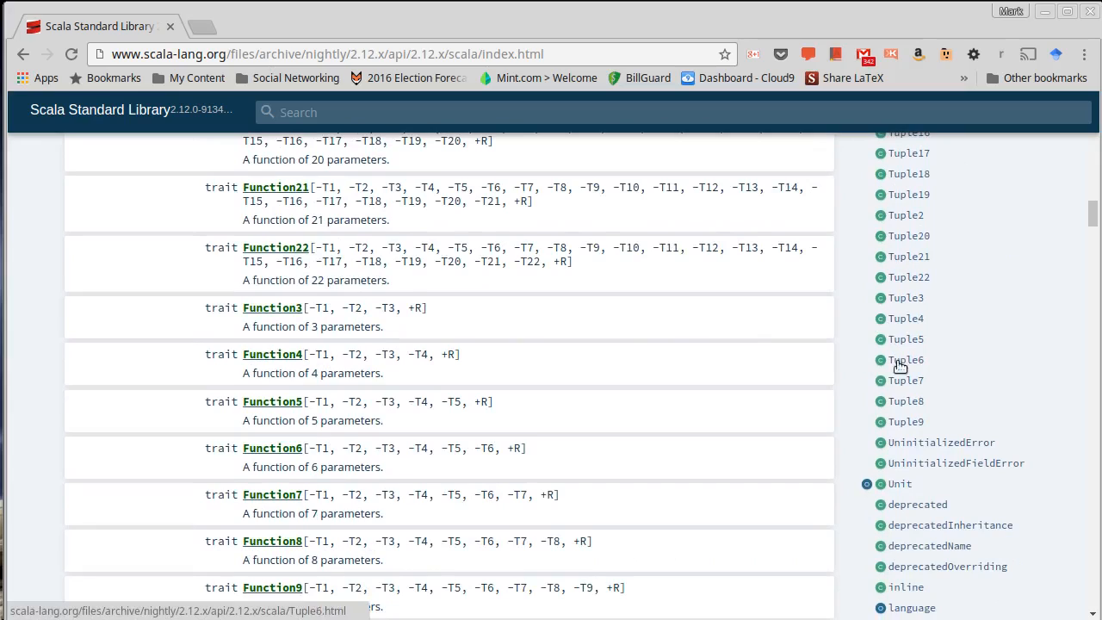
{"action": "mouse_move", "coordinate": [950, 462]}
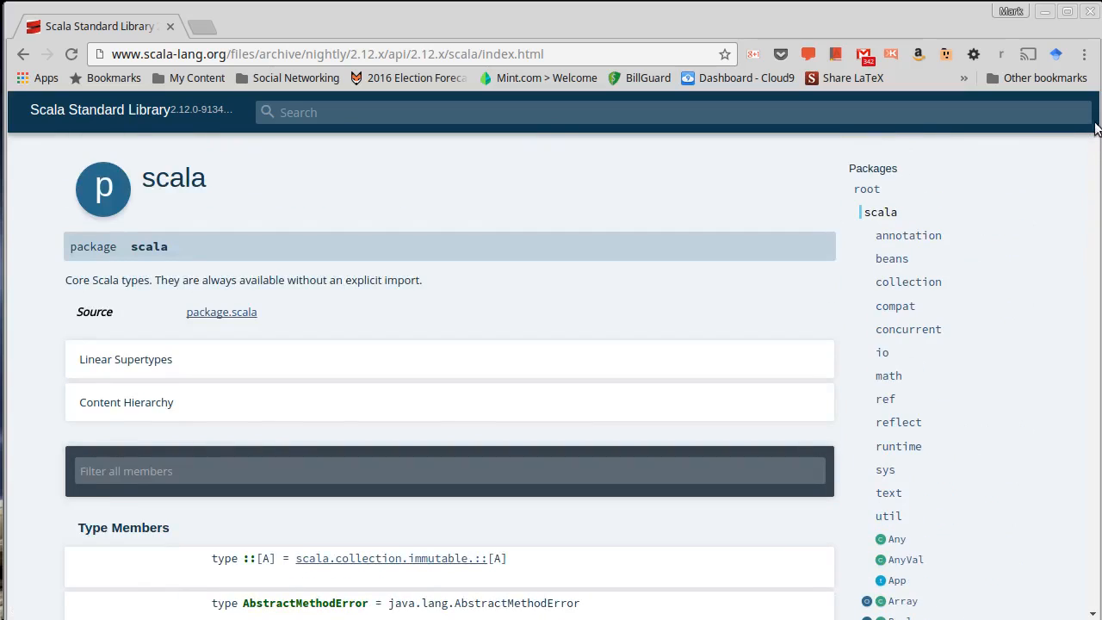
{"action": "mouse_move", "coordinate": [825, 236]}
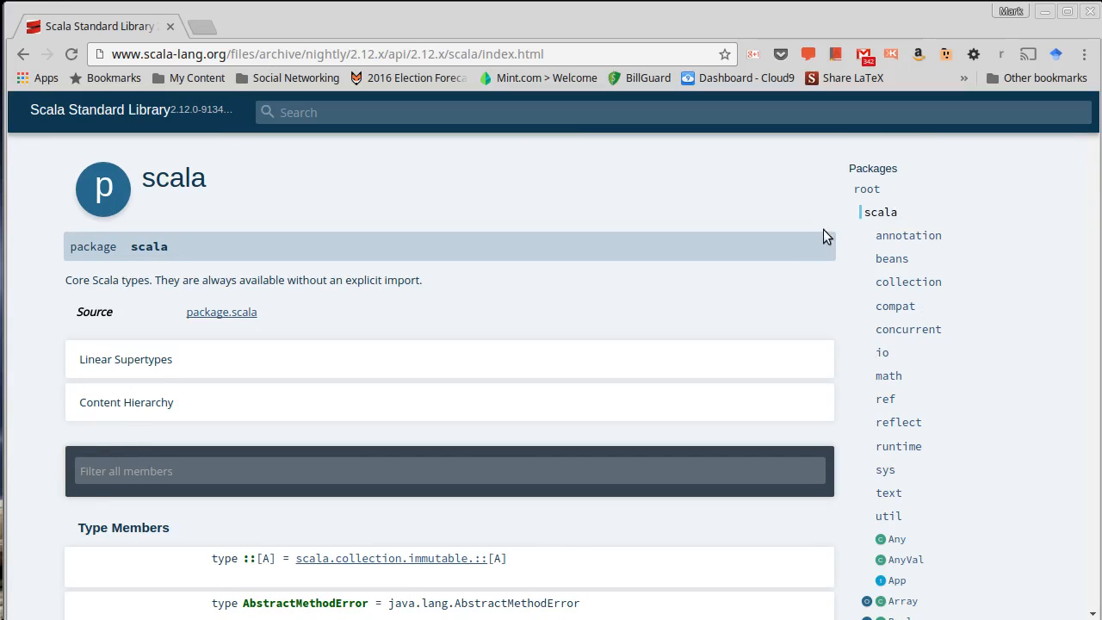
{"action": "mouse_move", "coordinate": [880, 212]}
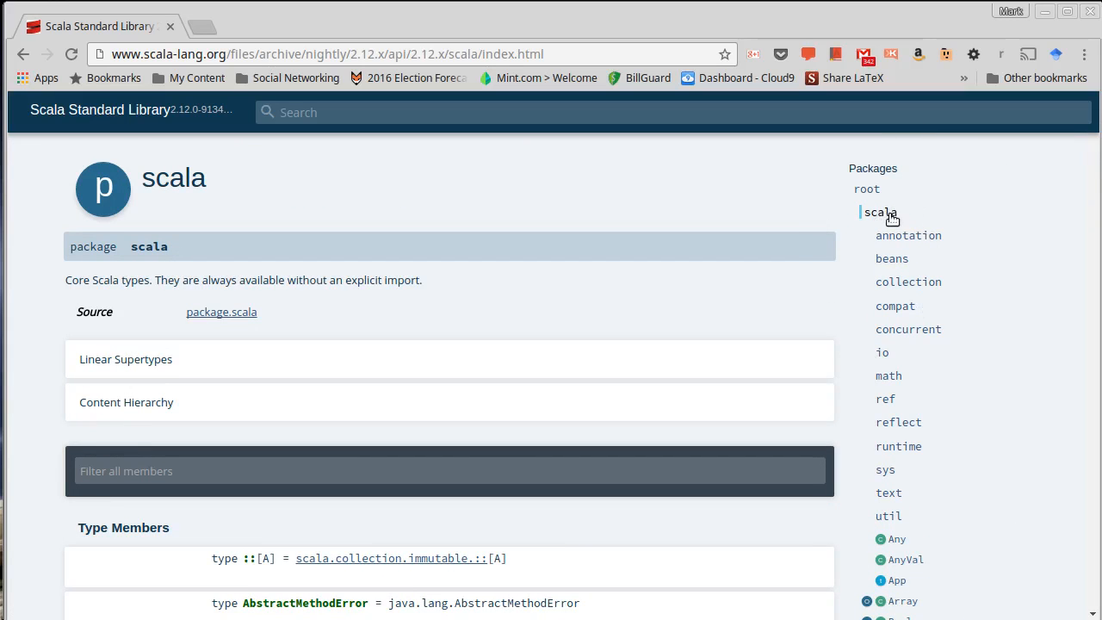
{"action": "mouse_move", "coordinate": [959, 369]}
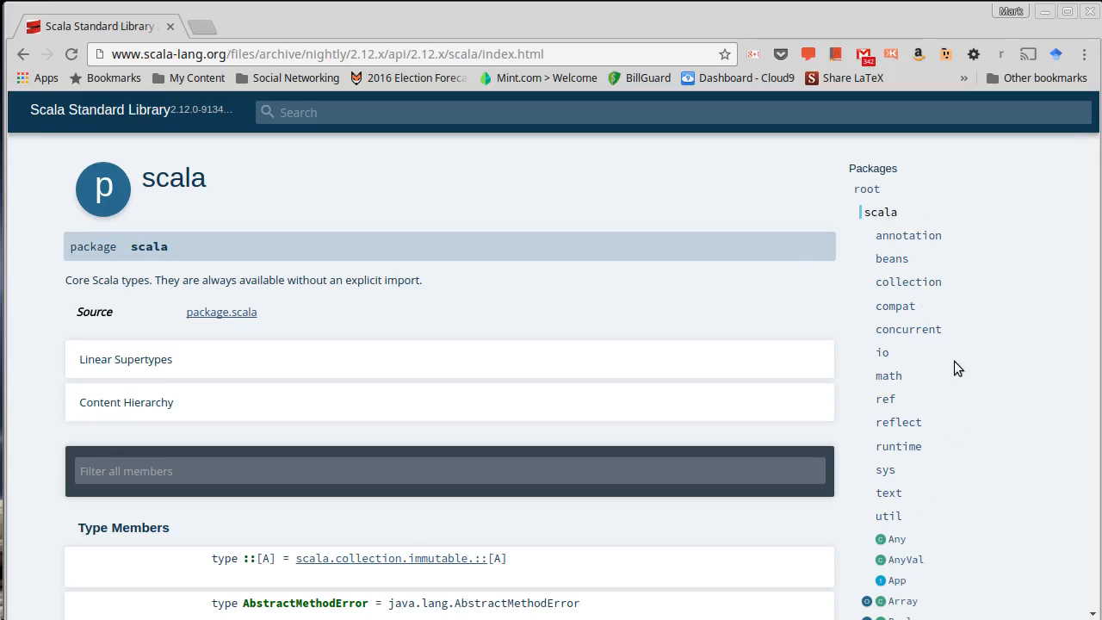
{"action": "mouse_move", "coordinate": [906, 559]}
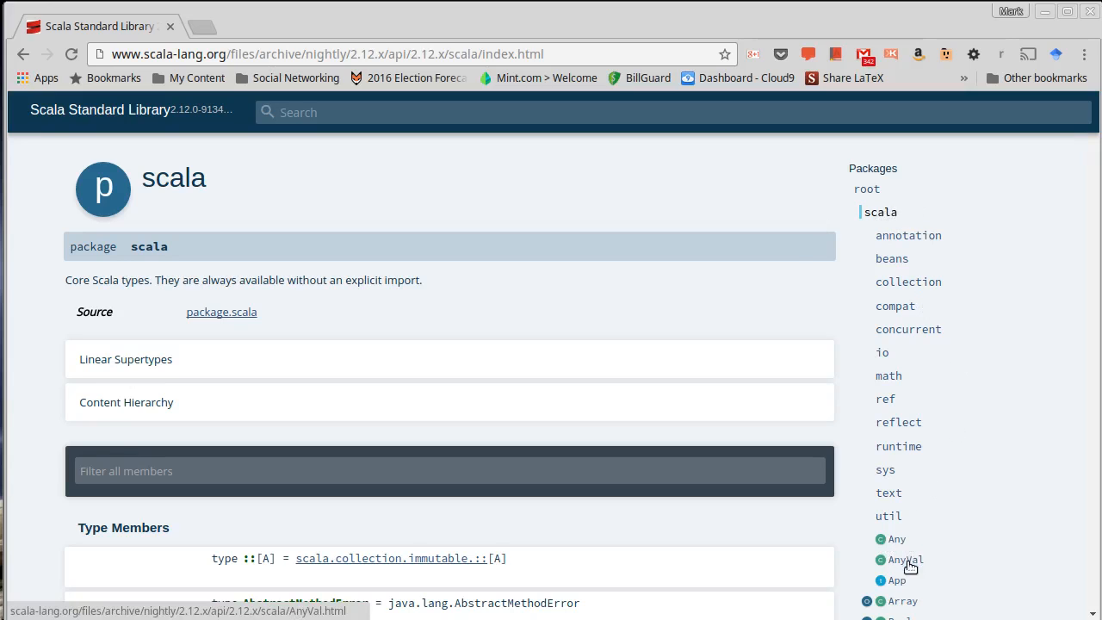
{"action": "mouse_move", "coordinate": [935, 555]}
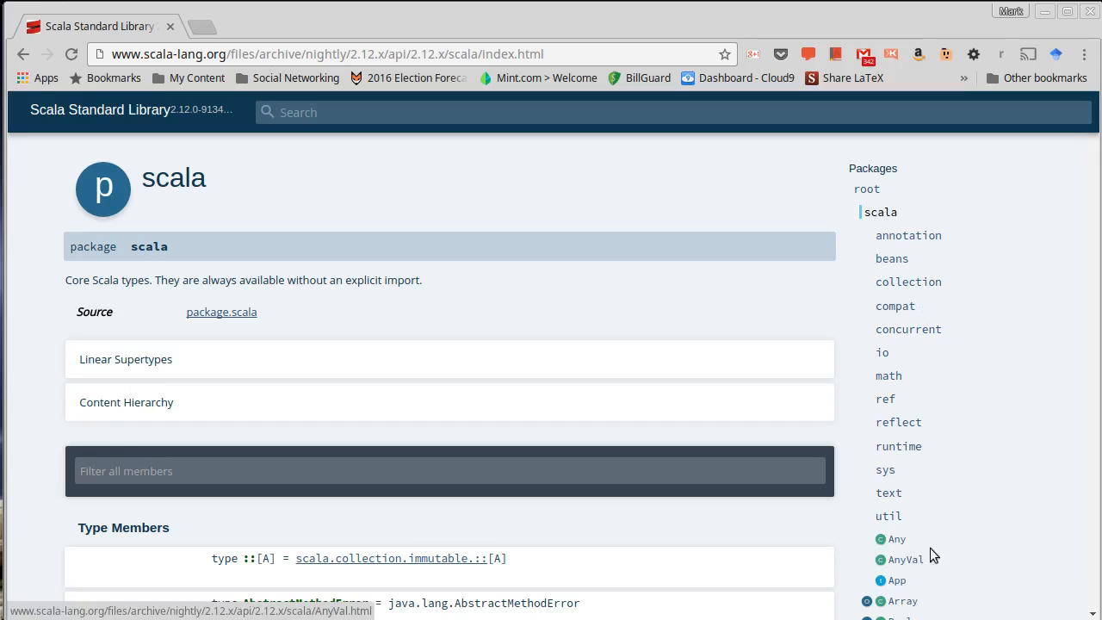
{"action": "mouse_move", "coordinate": [888, 492]}
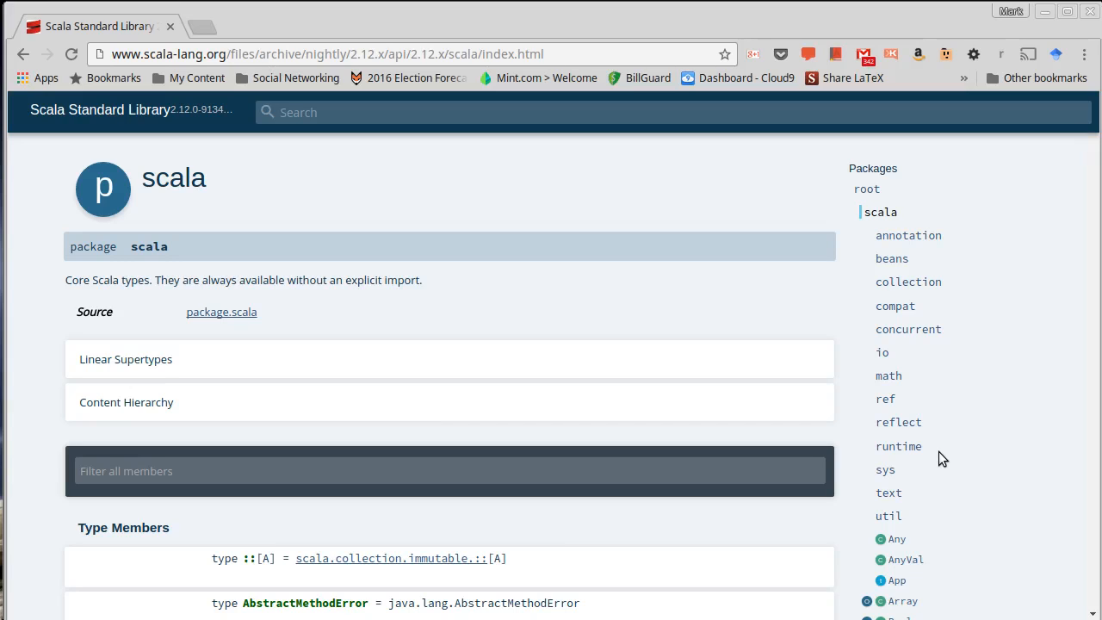
{"action": "mouse_move", "coordinate": [978, 394]}
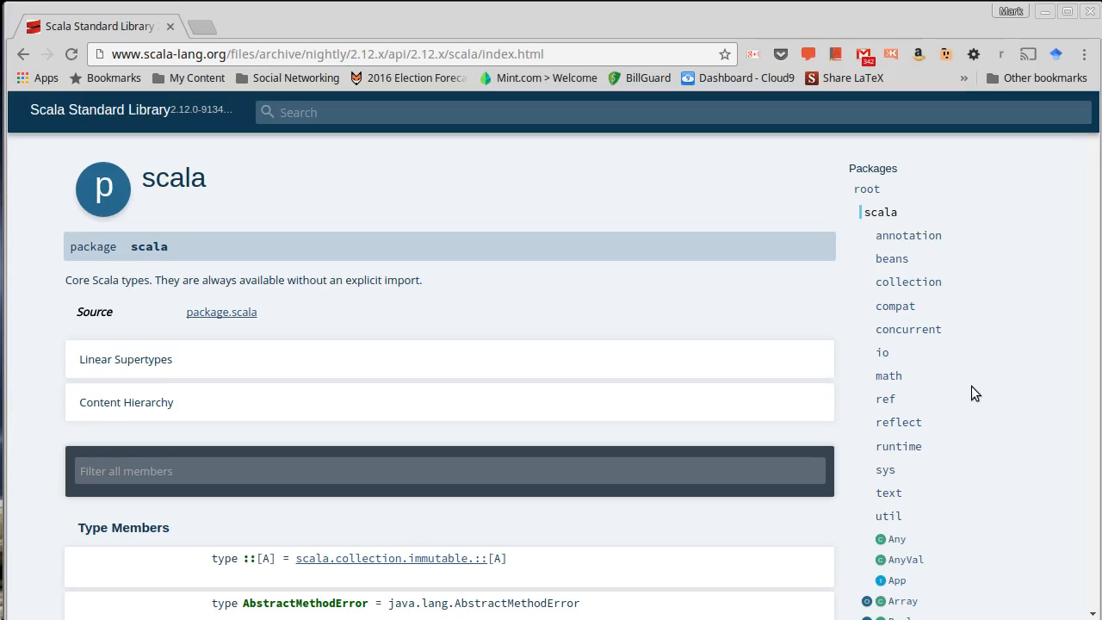
{"action": "mouse_move", "coordinate": [962, 371]}
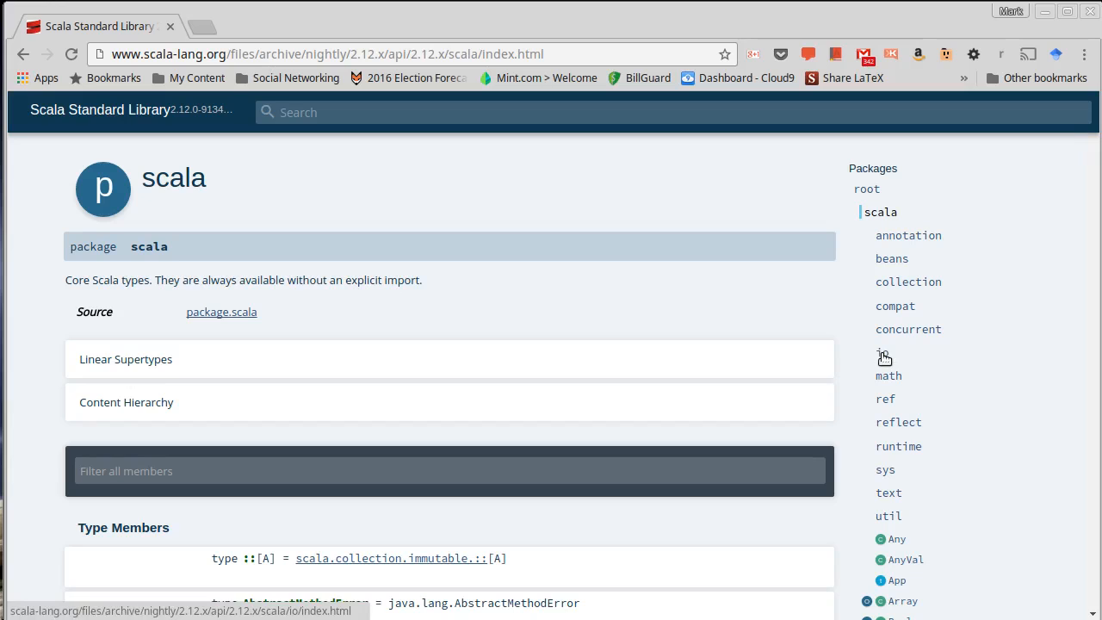
- Open scala.io, then the StdIn object page, and scroll to readLine and readInt
{"action": "left_click", "coordinate": [881, 353]}
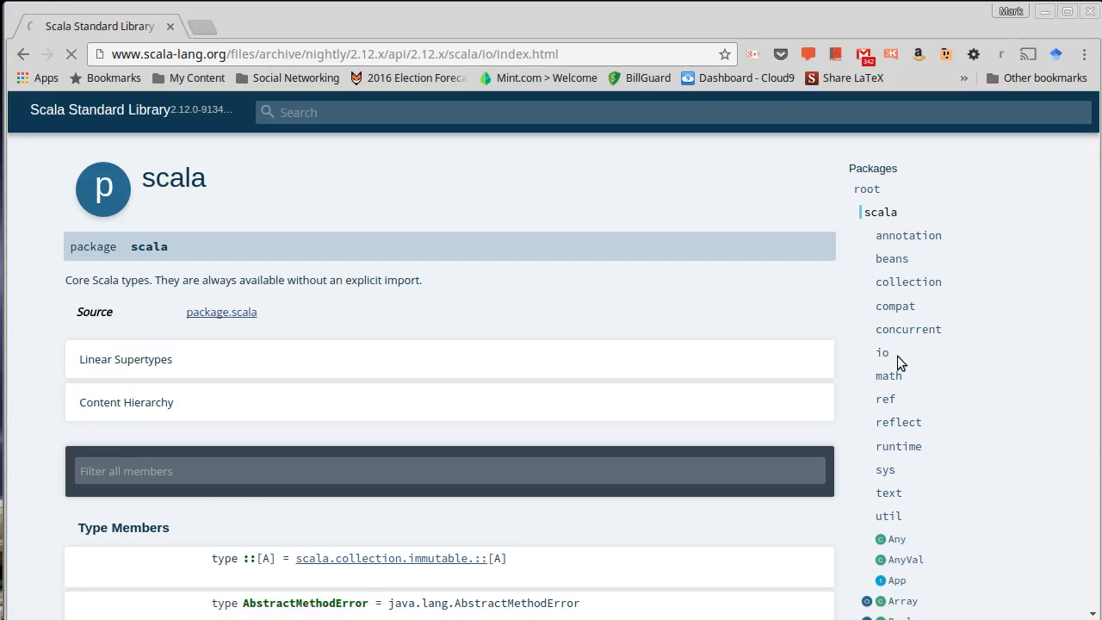
{"action": "left_click", "coordinate": [882, 351]}
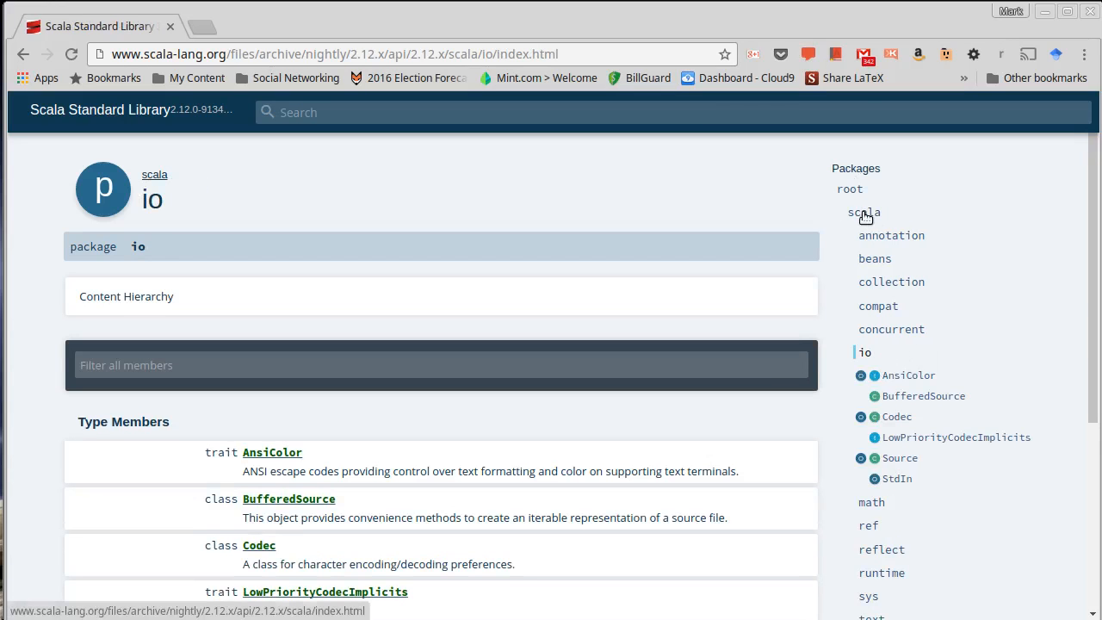
{"action": "left_click", "coordinate": [863, 213]}
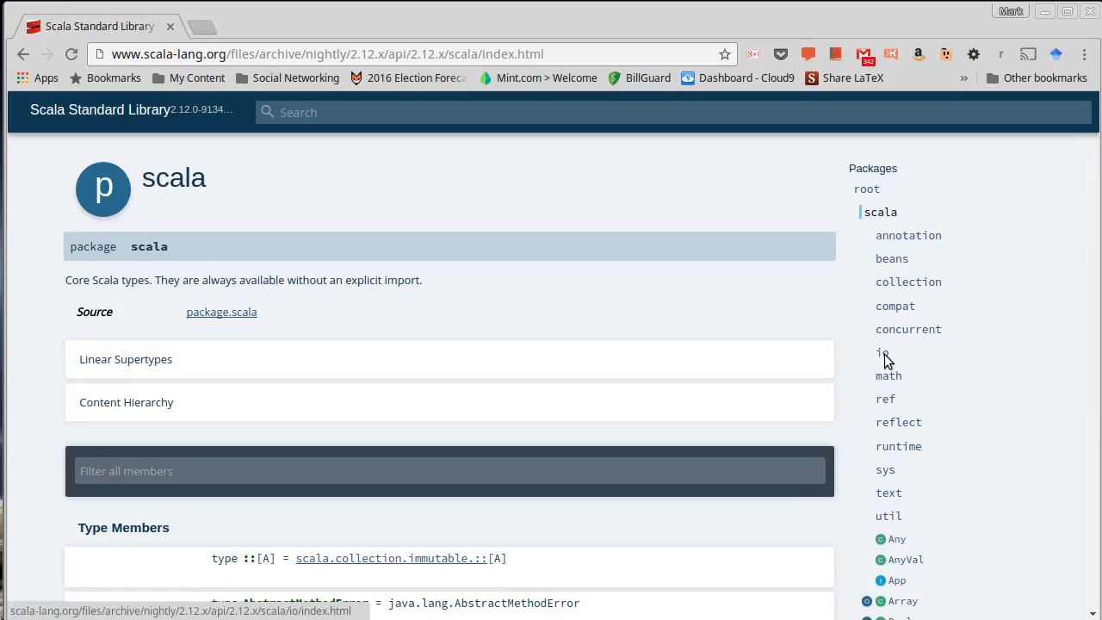
{"action": "left_click", "coordinate": [880, 352]}
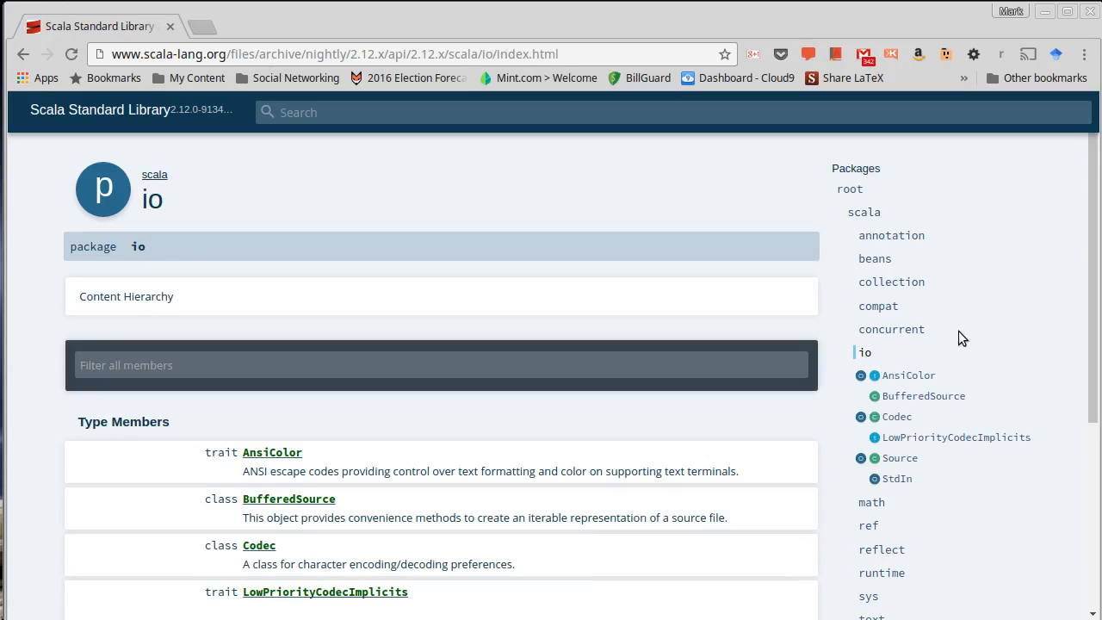
{"action": "mouse_move", "coordinate": [862, 228]}
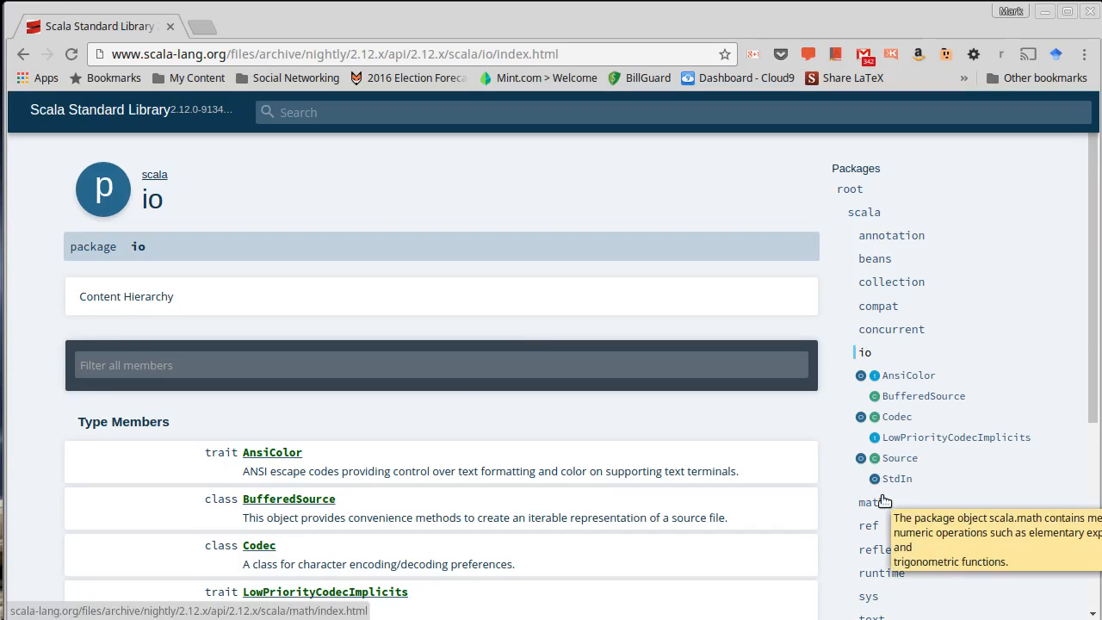
{"action": "left_click", "coordinate": [896, 479]}
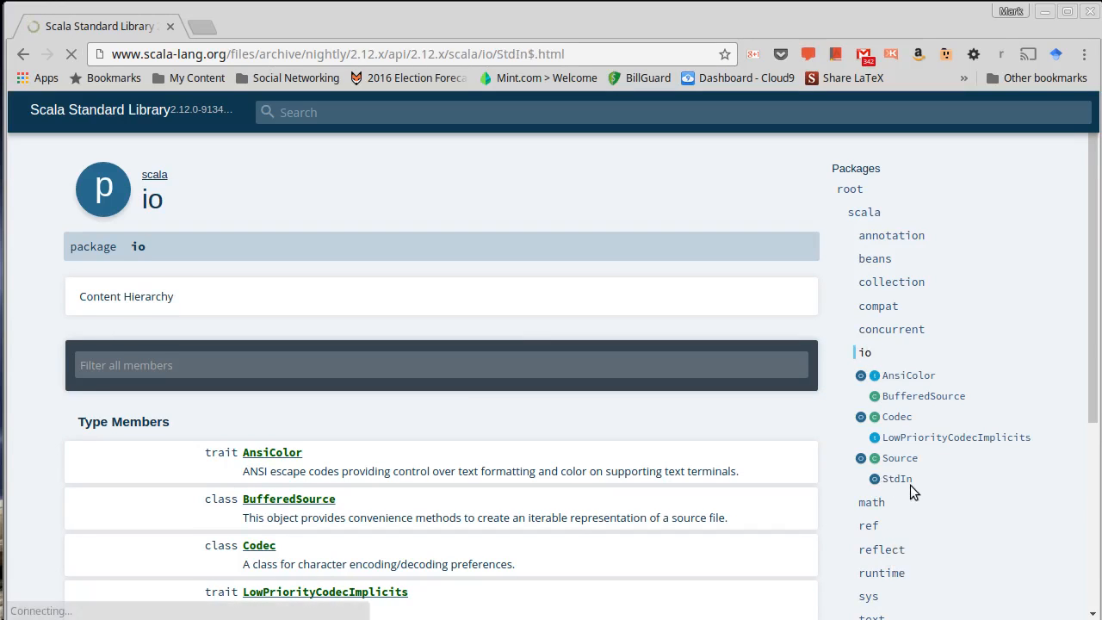
{"action": "left_click", "coordinate": [897, 479]}
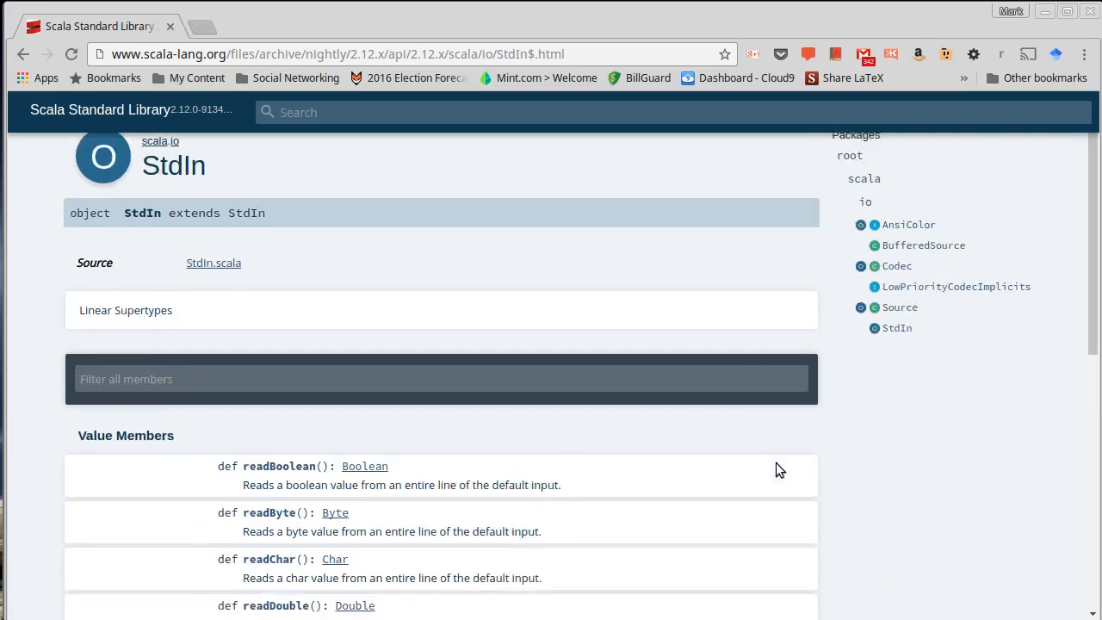
{"action": "scroll", "scroll_direction": "down", "scroll_amount": 3}
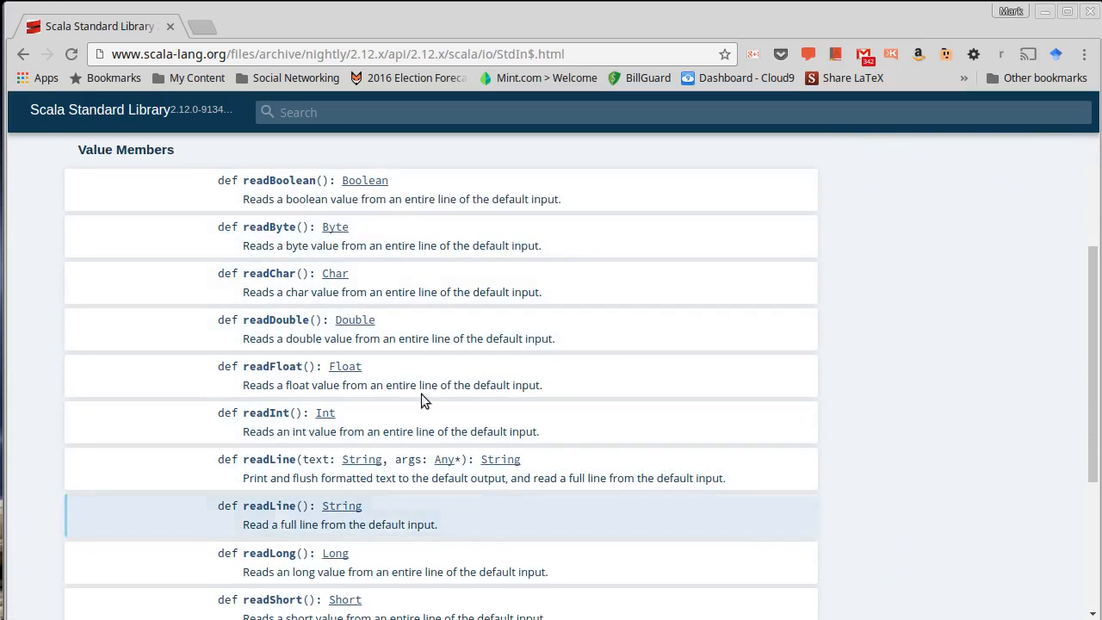
{"action": "mouse_move", "coordinate": [816, 359]}
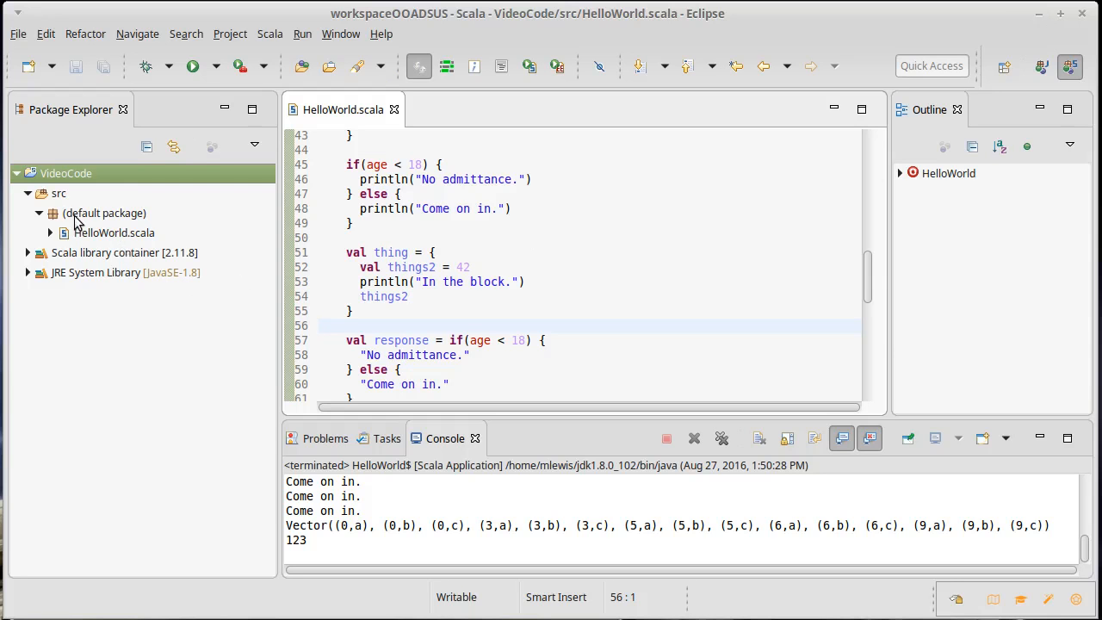
{"action": "right_click", "coordinate": [103, 213]}
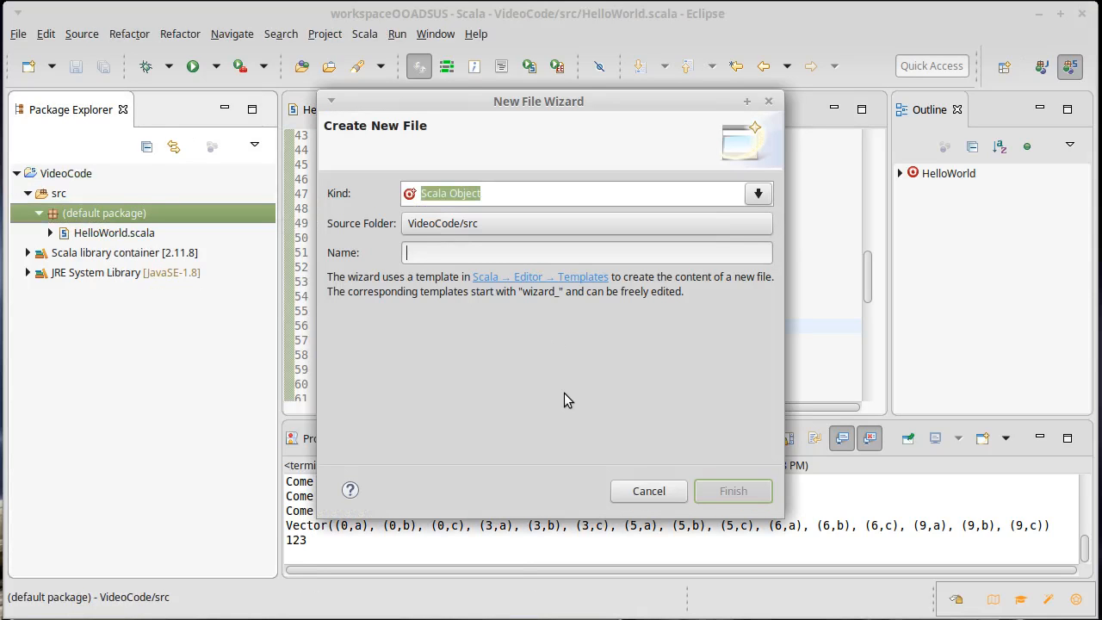
{"action": "type", "text": "Libraries"}
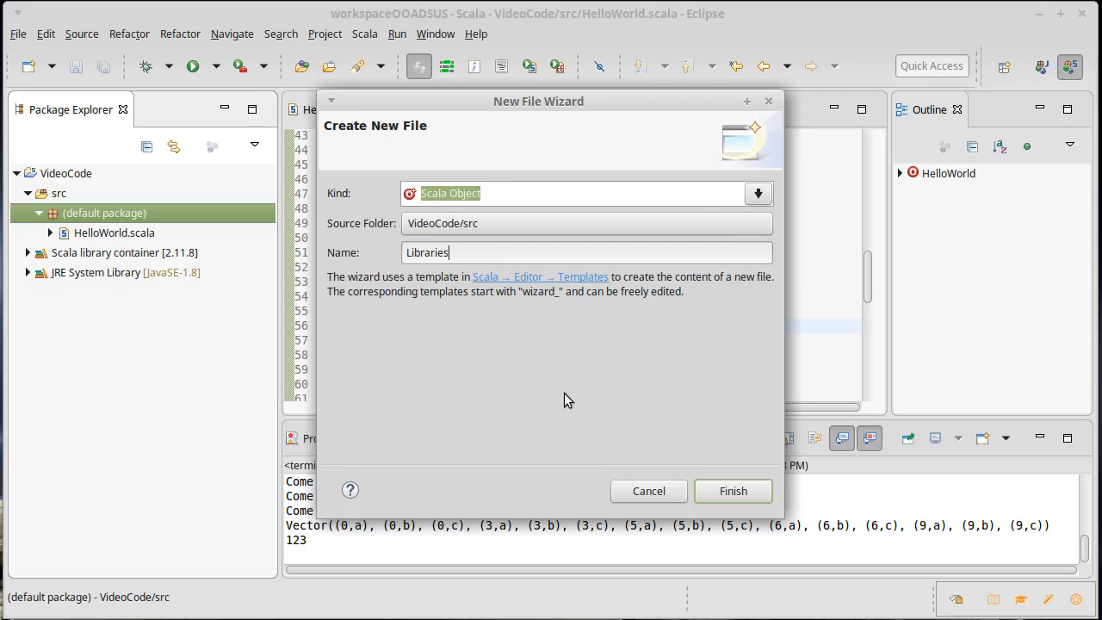
{"action": "left_click", "coordinate": [648, 491]}
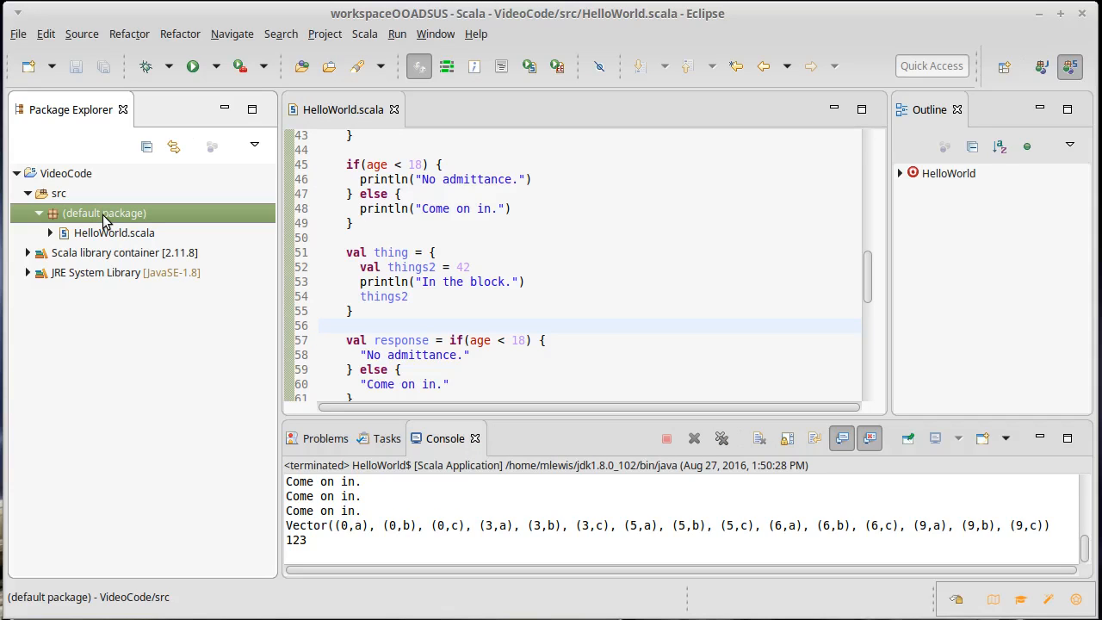
- Create a new package named basics from the default package
{"action": "right_click", "coordinate": [104, 212]}
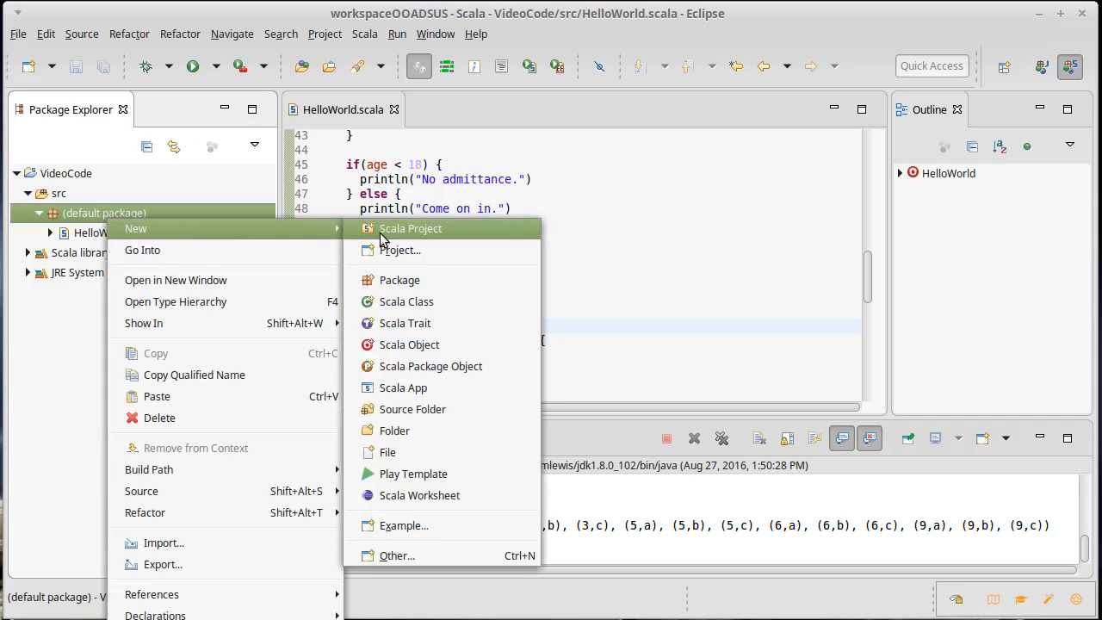
{"action": "left_click", "coordinate": [399, 280]}
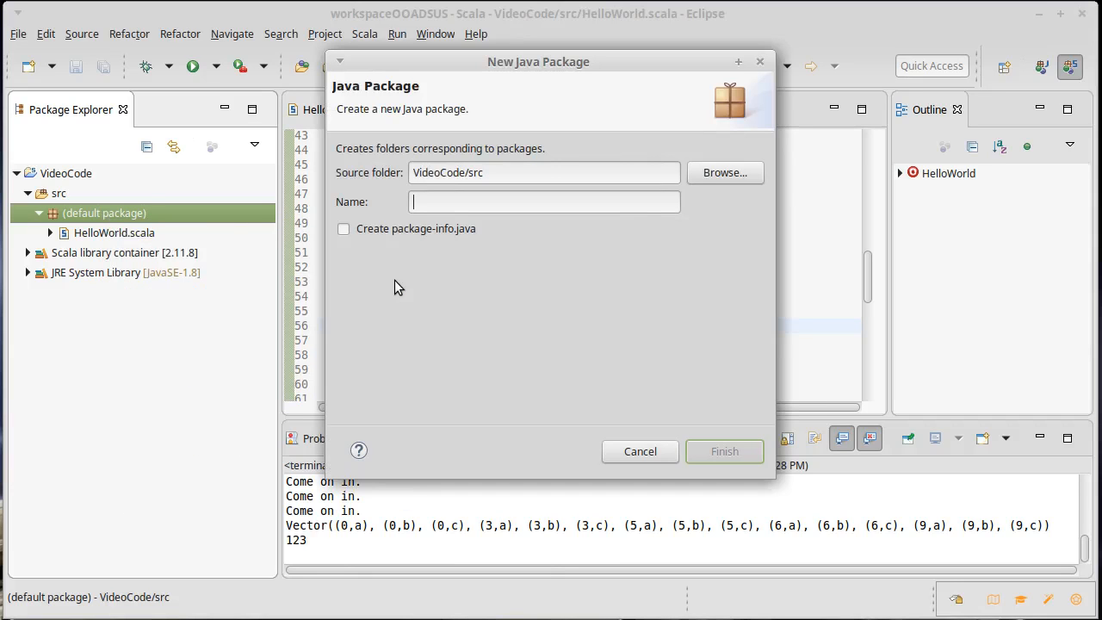
{"action": "type", "text": "basics"}
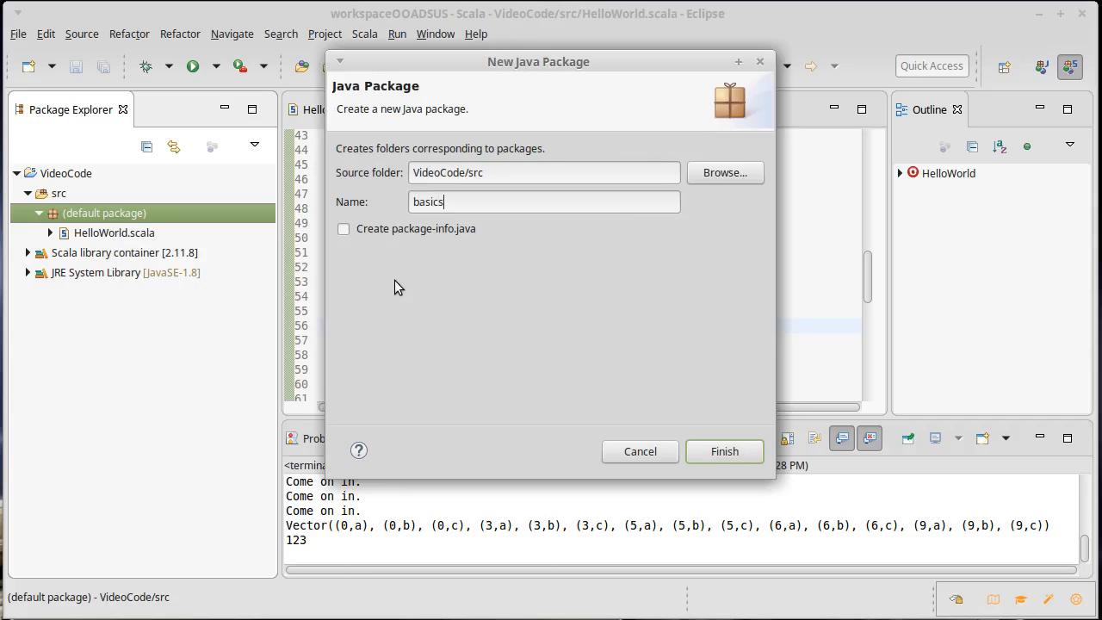
{"action": "left_click", "coordinate": [724, 451]}
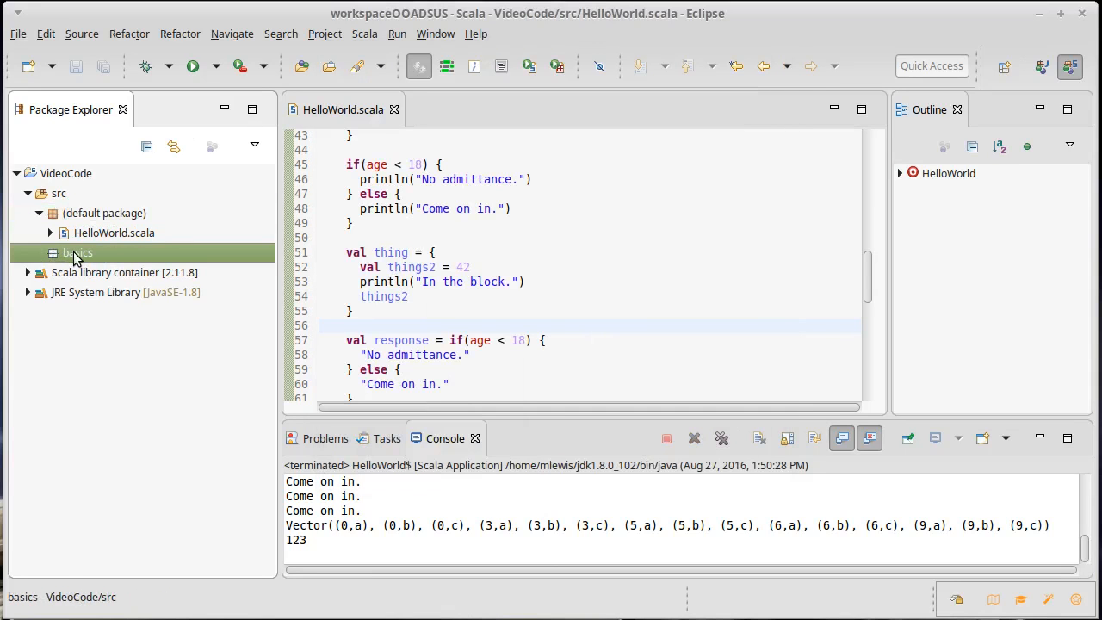
- Move HelloWorld.scala into basics and save it with the package declaration line
{"action": "left_click", "coordinate": [114, 233]}
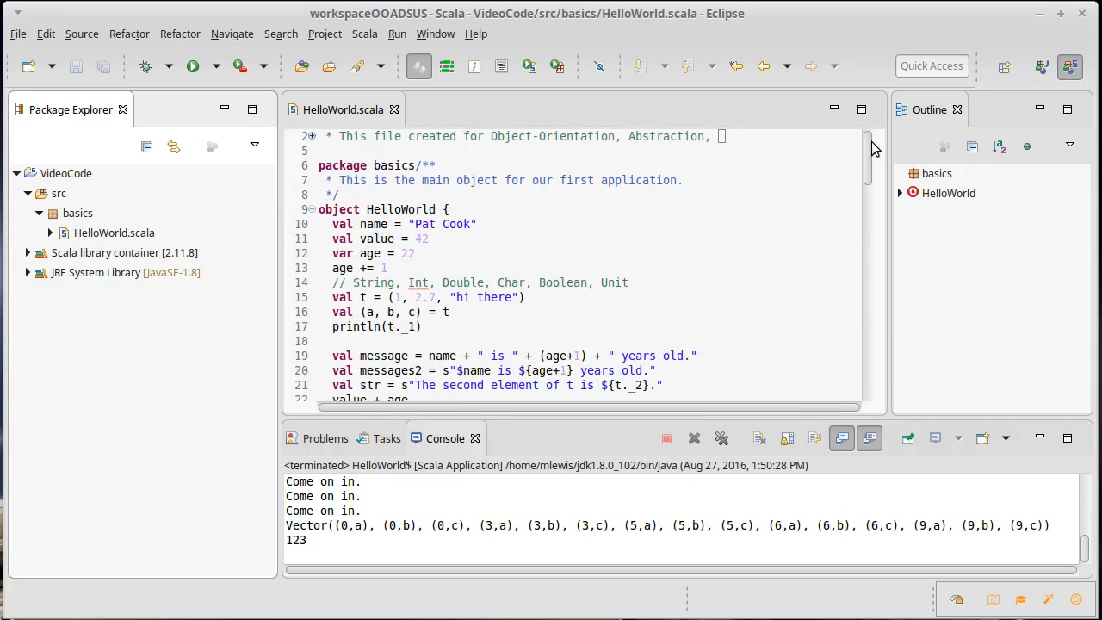
{"action": "left_click", "coordinate": [417, 165]}
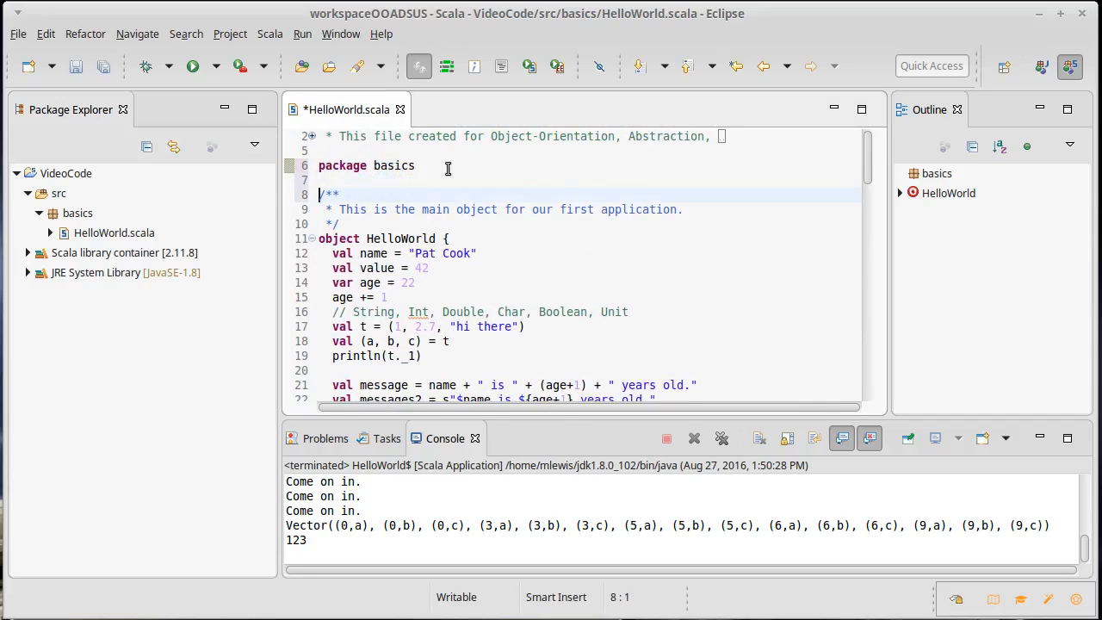
{"action": "key", "text": "ctrl+s"}
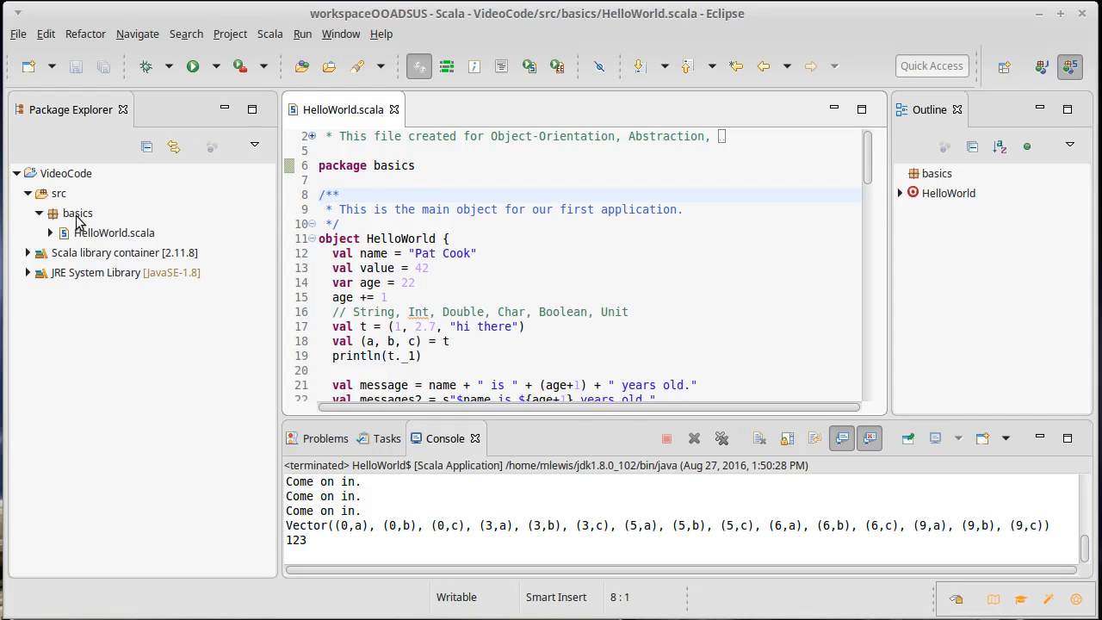
- Create the Scala object basics.Libraries from the basics package's New menu
{"action": "right_click", "coordinate": [77, 213]}
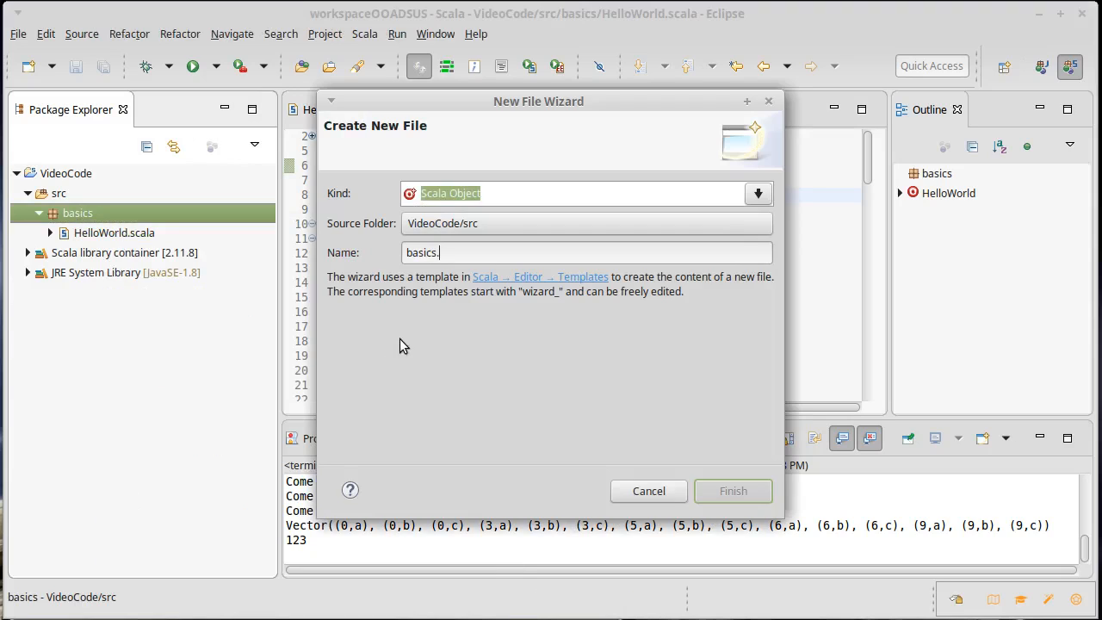
{"action": "type", "text": "Libraries"}
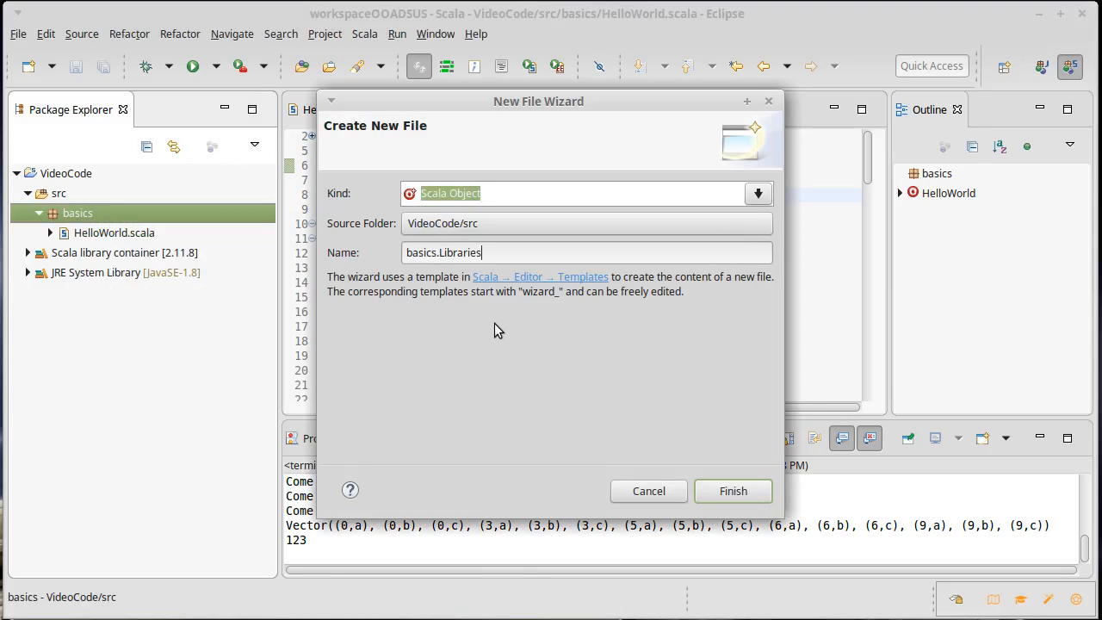
{"action": "left_click", "coordinate": [733, 491]}
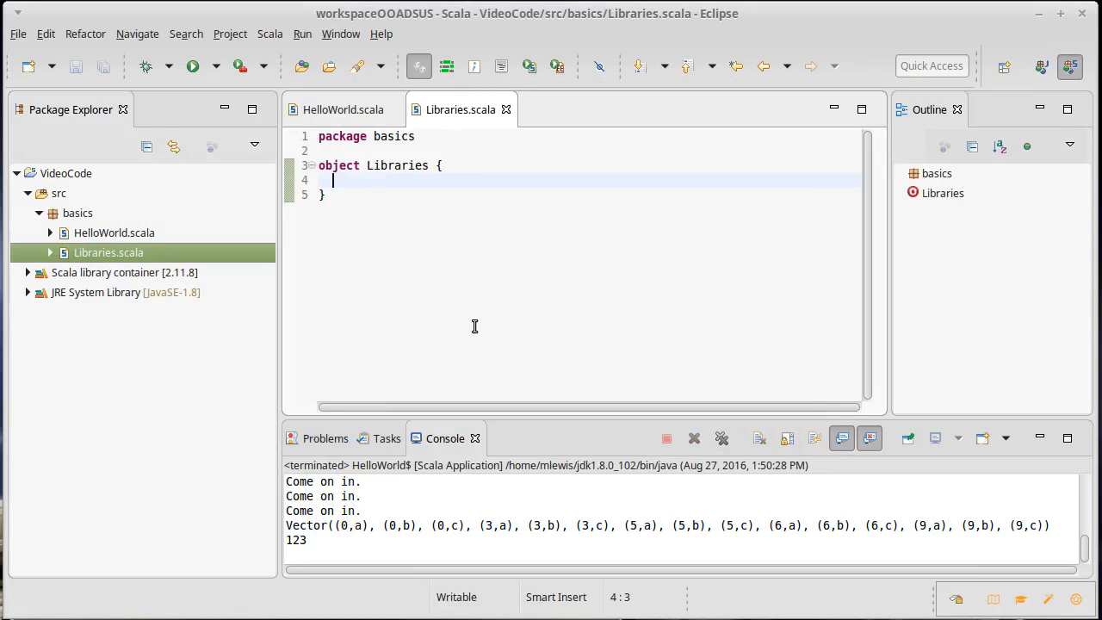
- Add def main(args: Array[String]): Unit = {} to Libraries and save
{"action": "type", "text": "def"}
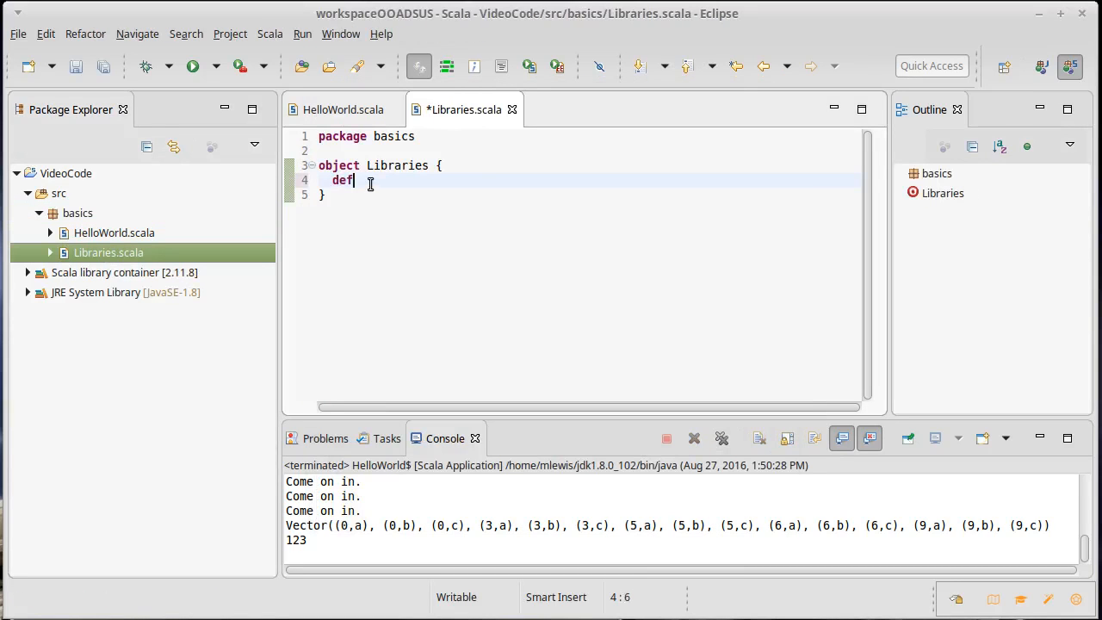
{"action": "type", "text": "maion("}
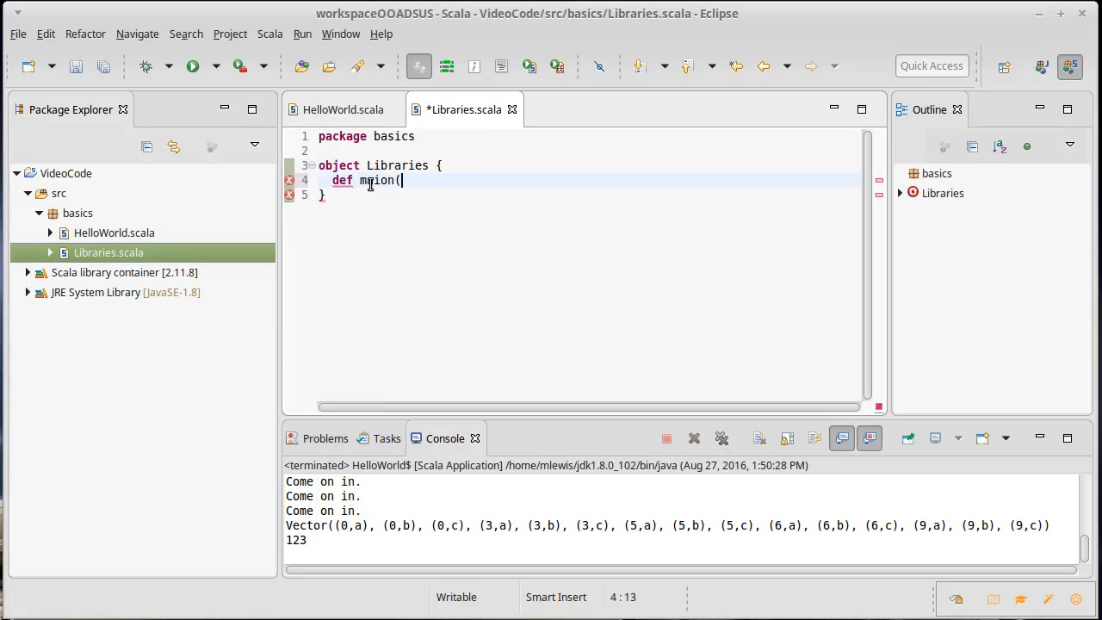
{"action": "type", "text": "args:Array"}
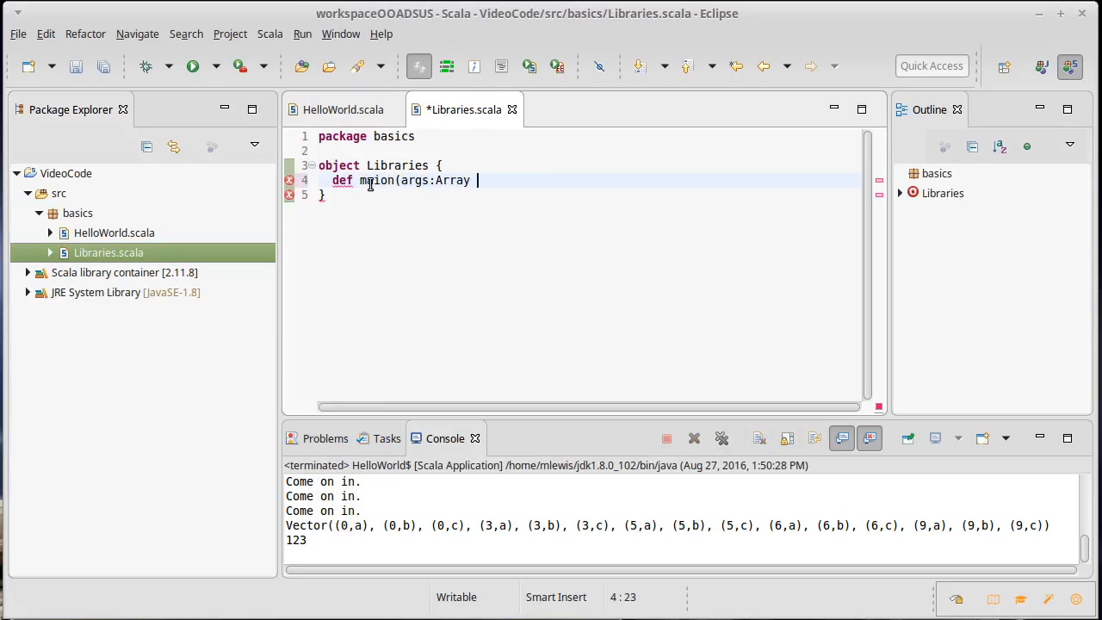
{"action": "type", "text": "[String]):U"}
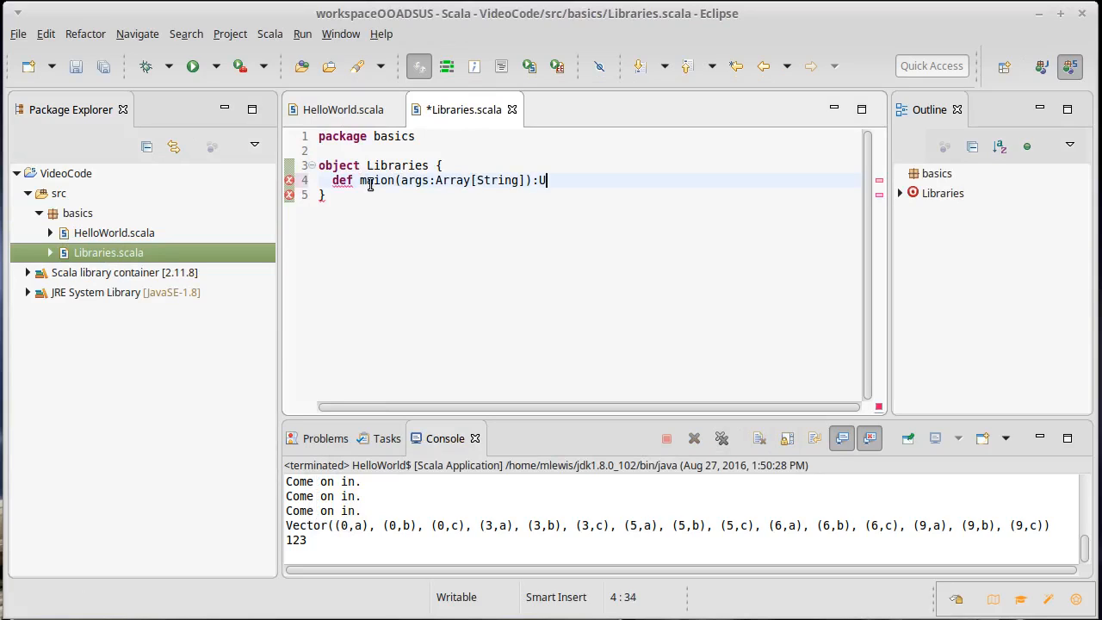
{"action": "type", "text": "nit = {"}
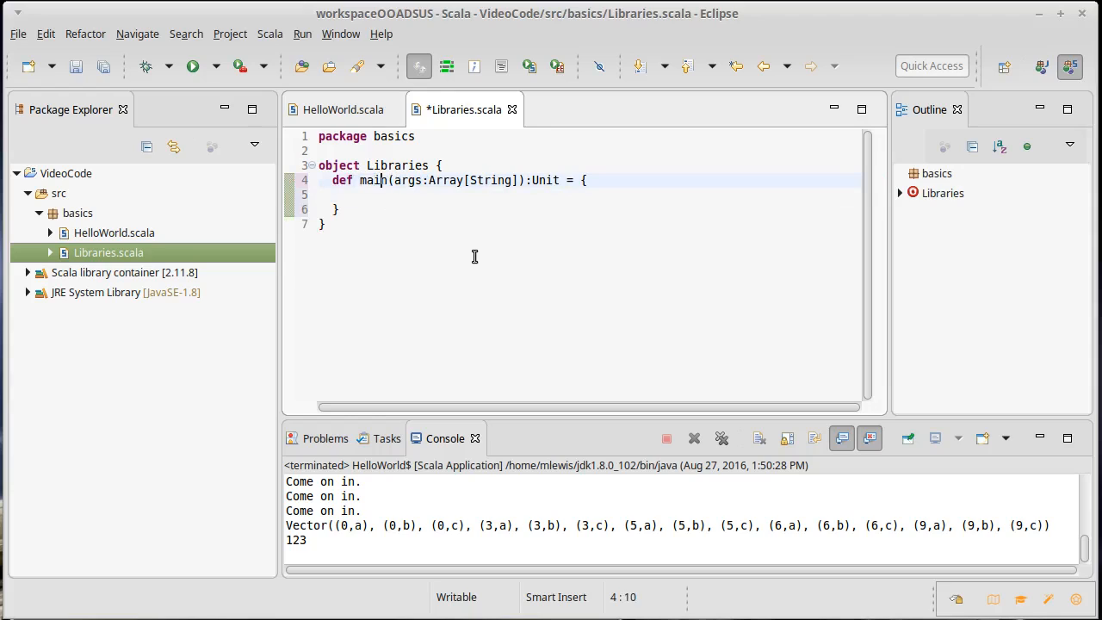
{"action": "key", "text": "ctrl+s"}
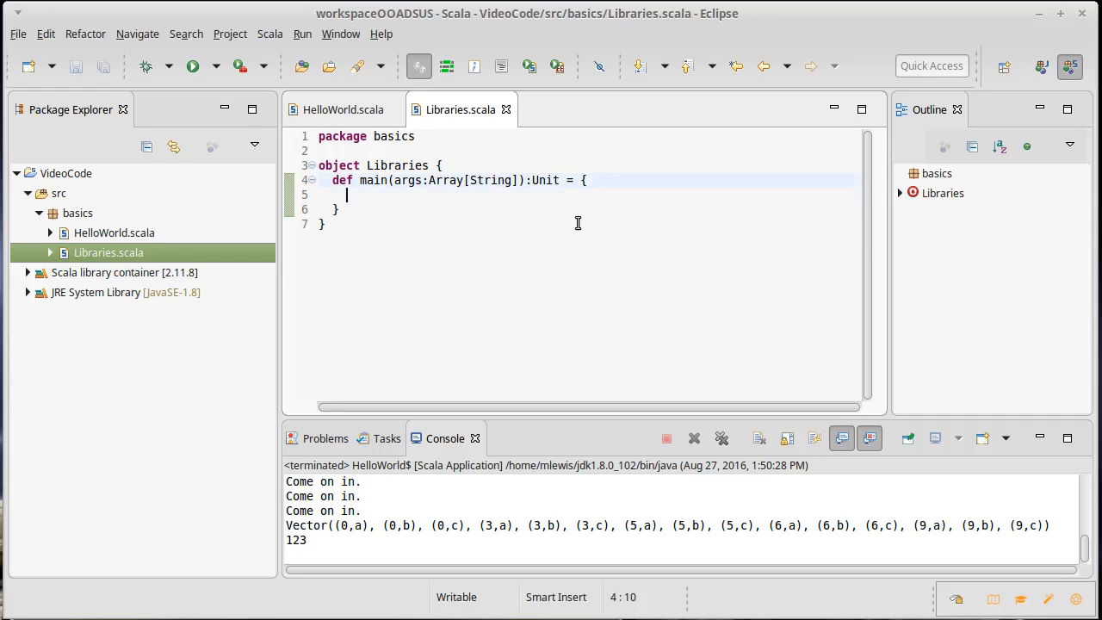
- Add println("What is your name?") and println("How old are you?"), each followed by ???
{"action": "type", "text": "println("}
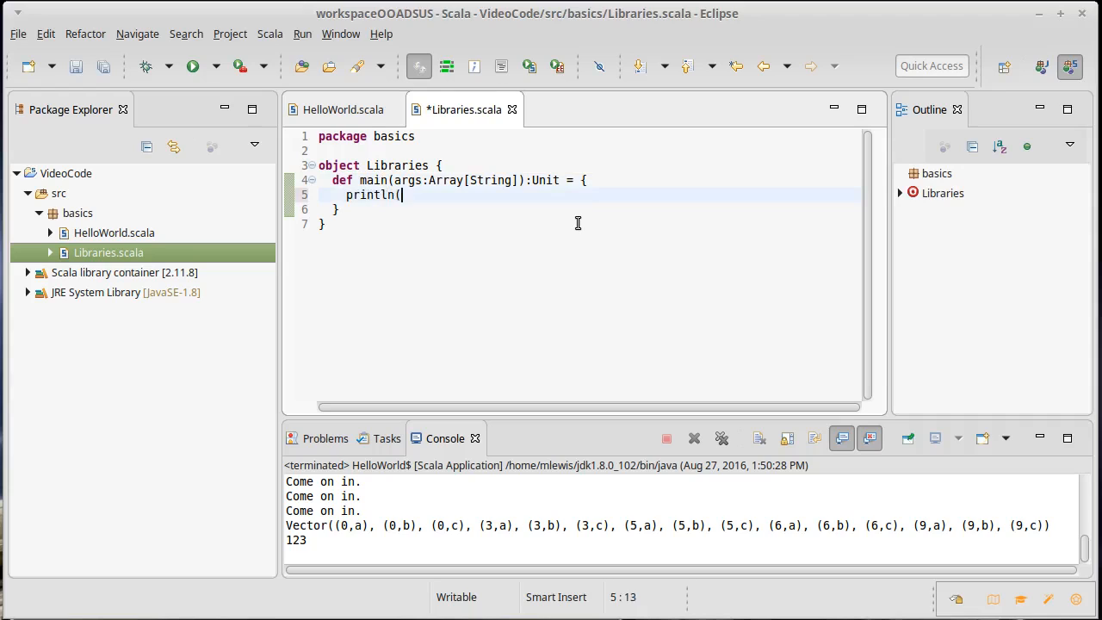
{"action": "type", "text": "\""}
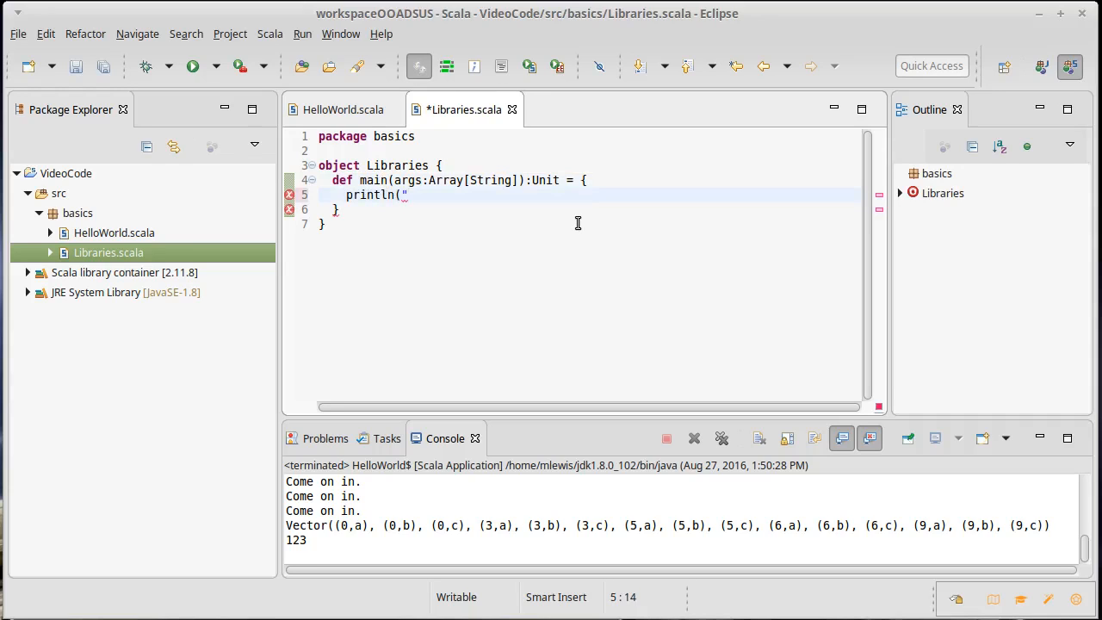
{"action": "type", "text": "What is your"}
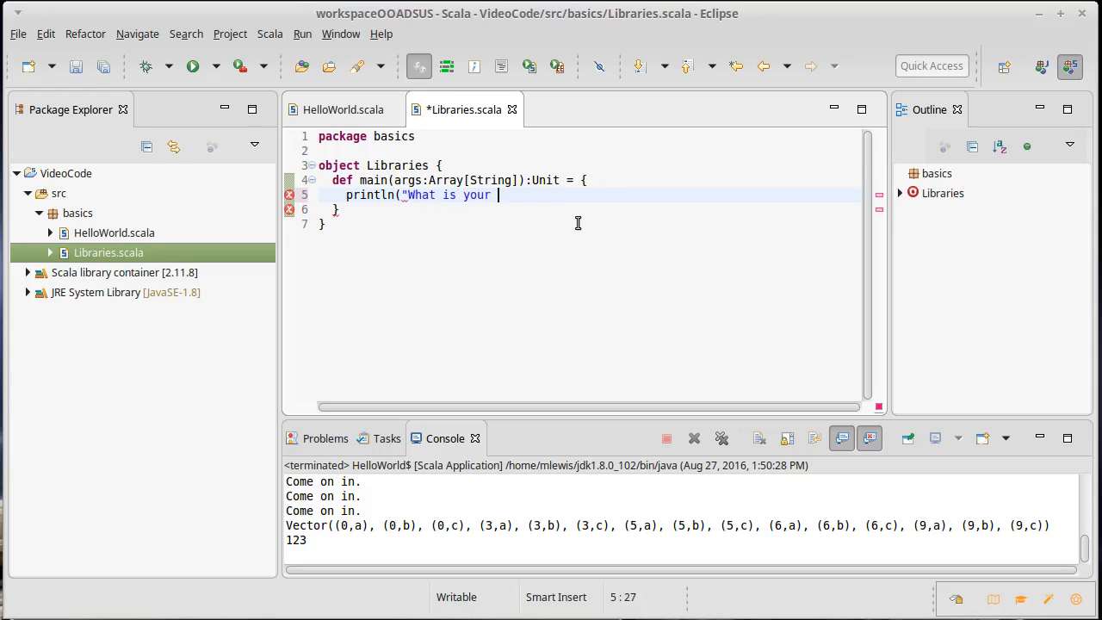
{"action": "type", "text": "name?\")"}
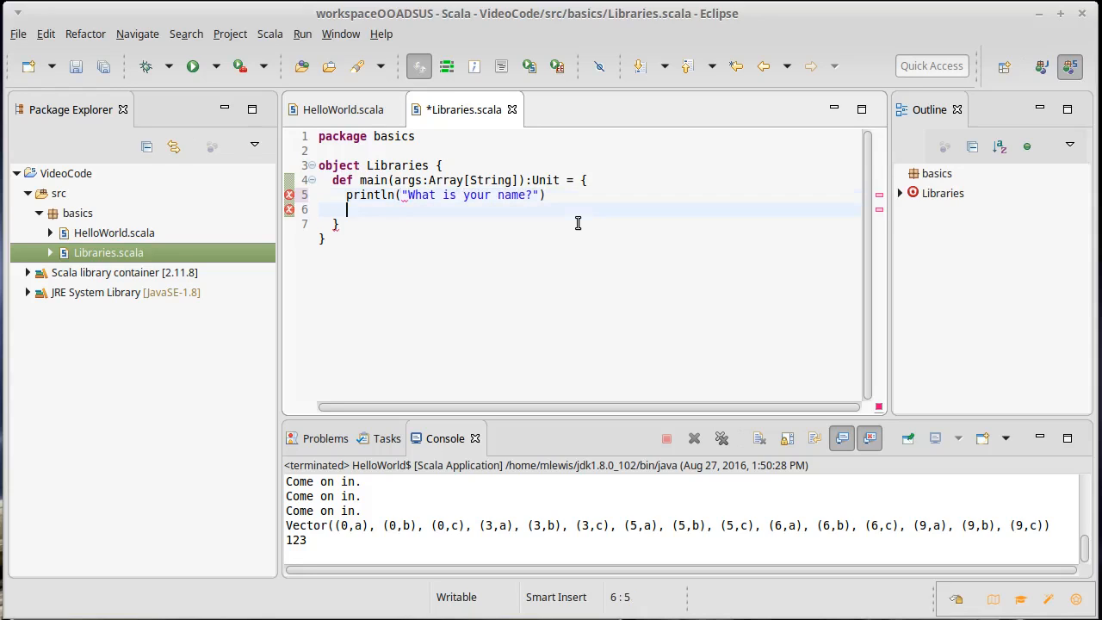
{"action": "type", "text": "???"}
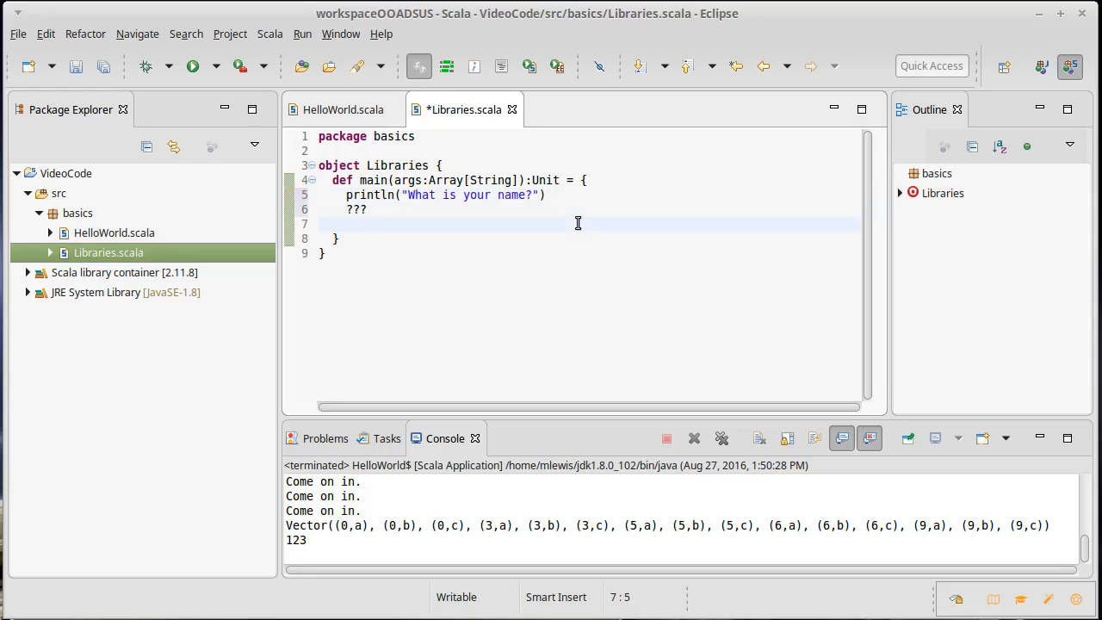
{"action": "type", "text": "println("}
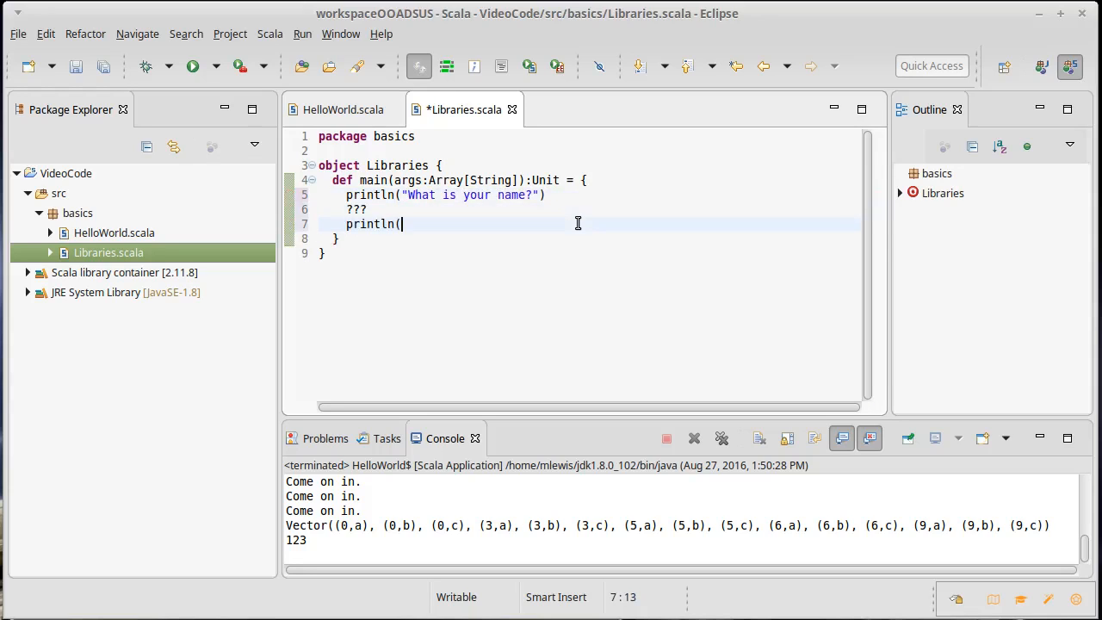
{"action": "type", "text": "\"Ho"}
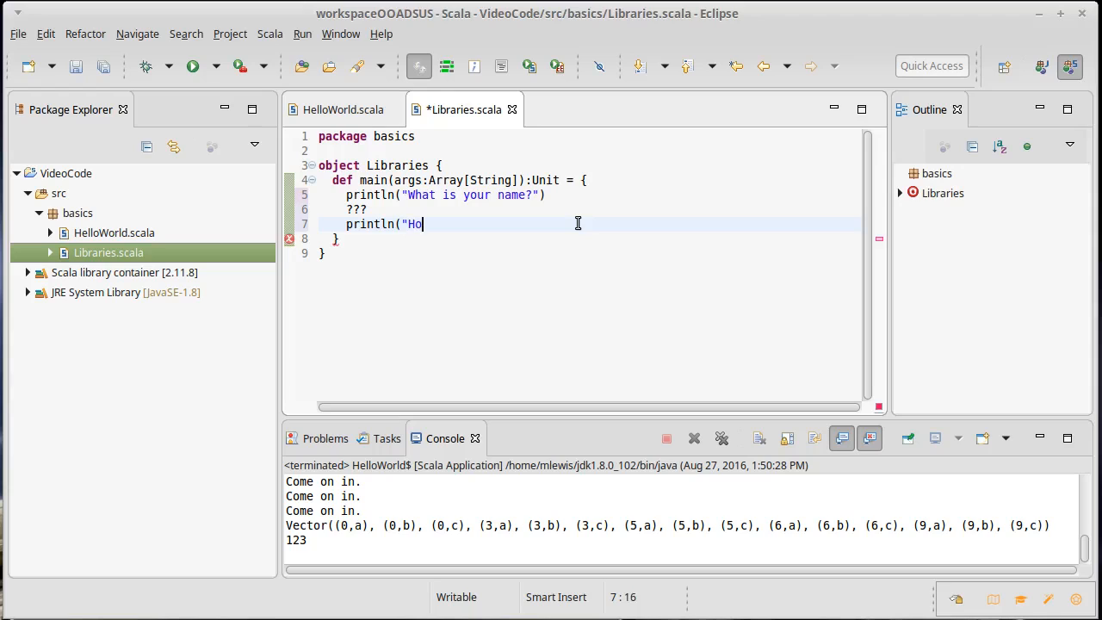
{"action": "type", "text": "w old are you?"}
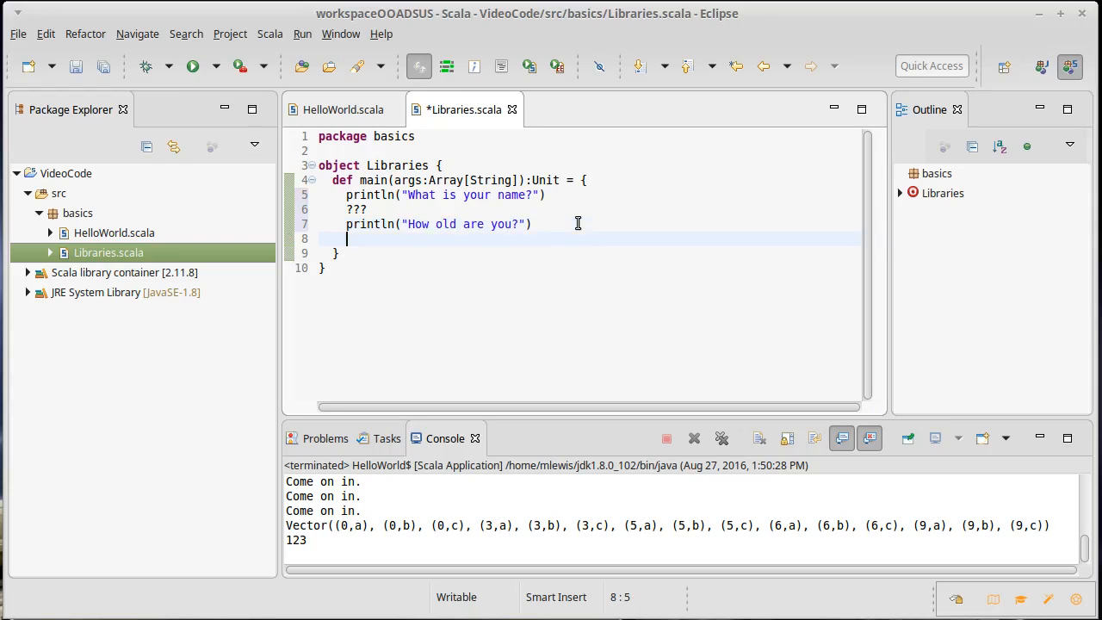
{"action": "type", "text": "???"}
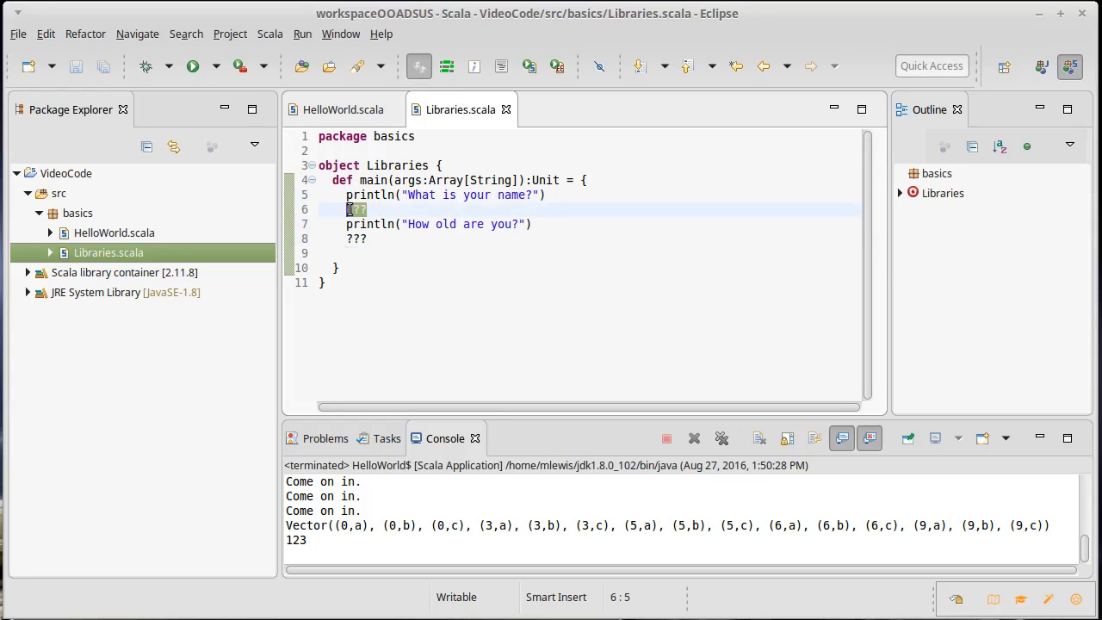
{"action": "left_click", "coordinate": [394, 212]}
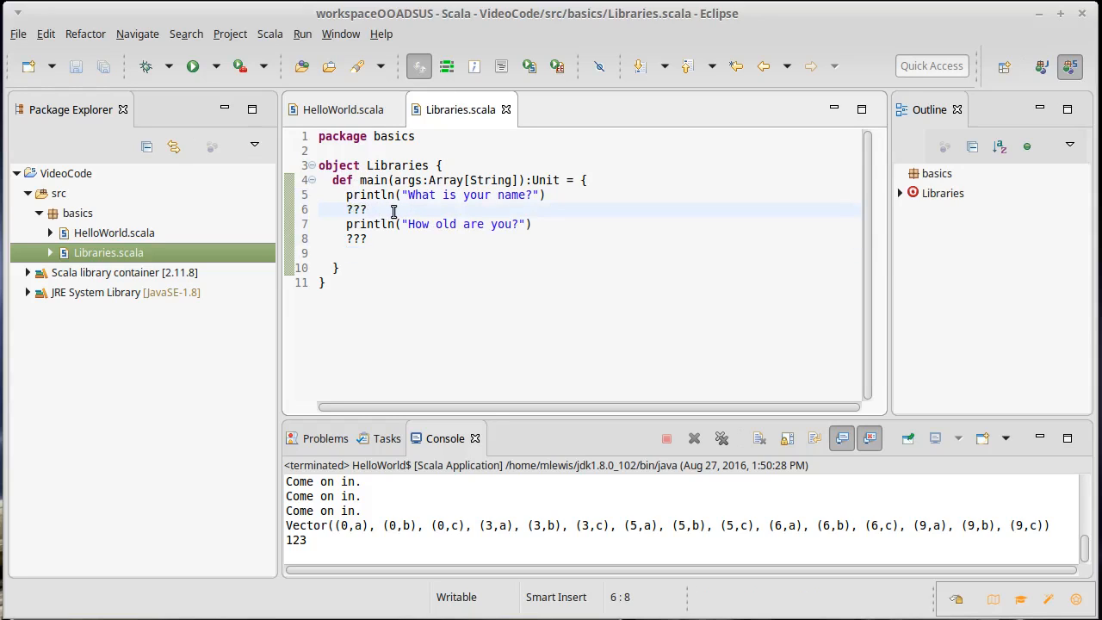
{"action": "left_click", "coordinate": [368, 210]}
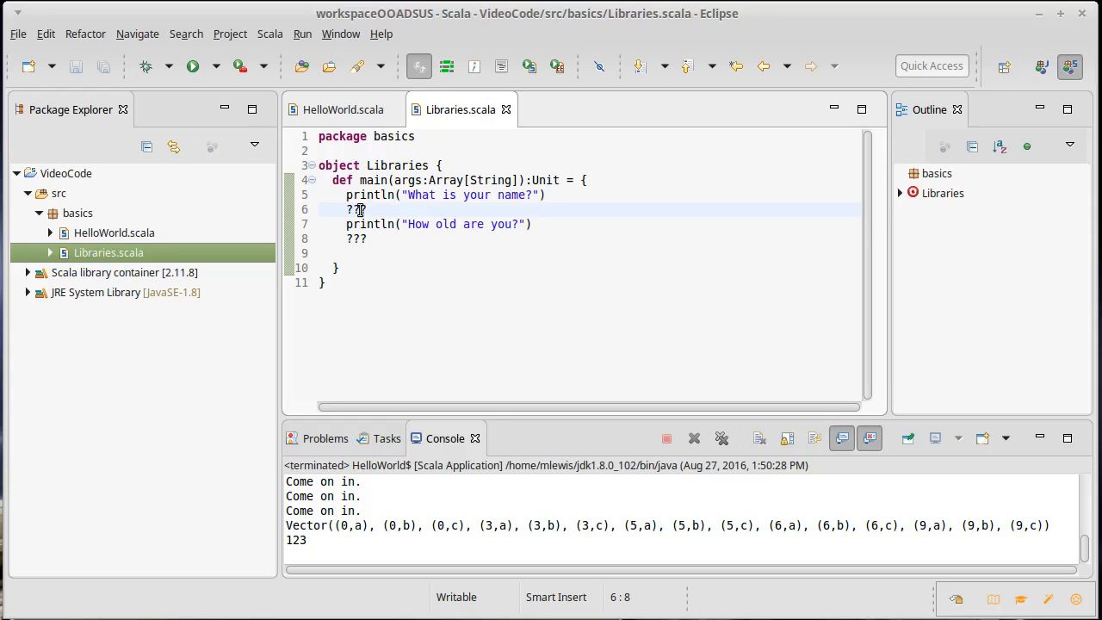
{"action": "mouse_move", "coordinate": [356, 209]}
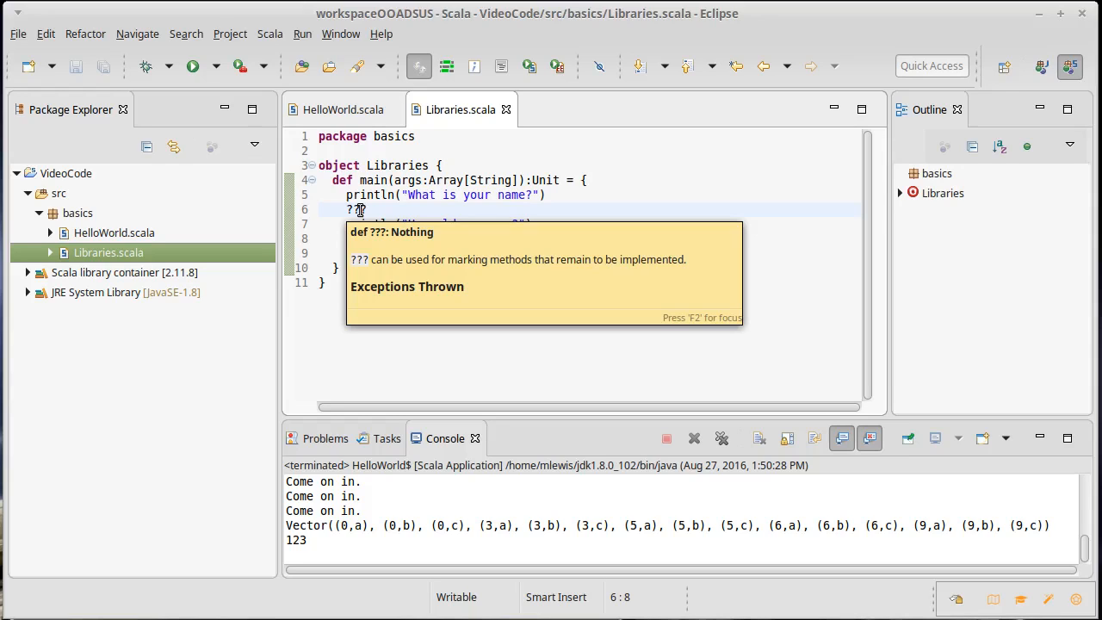
{"action": "type", "text": "??"}
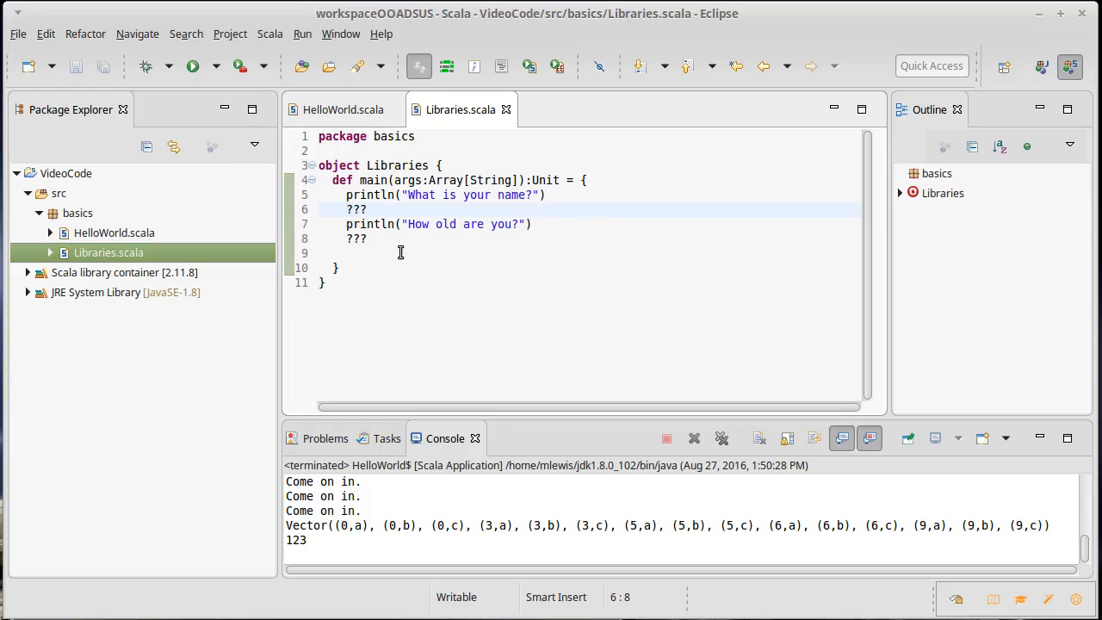
- Run Libraries, inspect the NotImplementedError, and add a blank line after the name prompt
{"action": "left_click", "coordinate": [388, 253]}
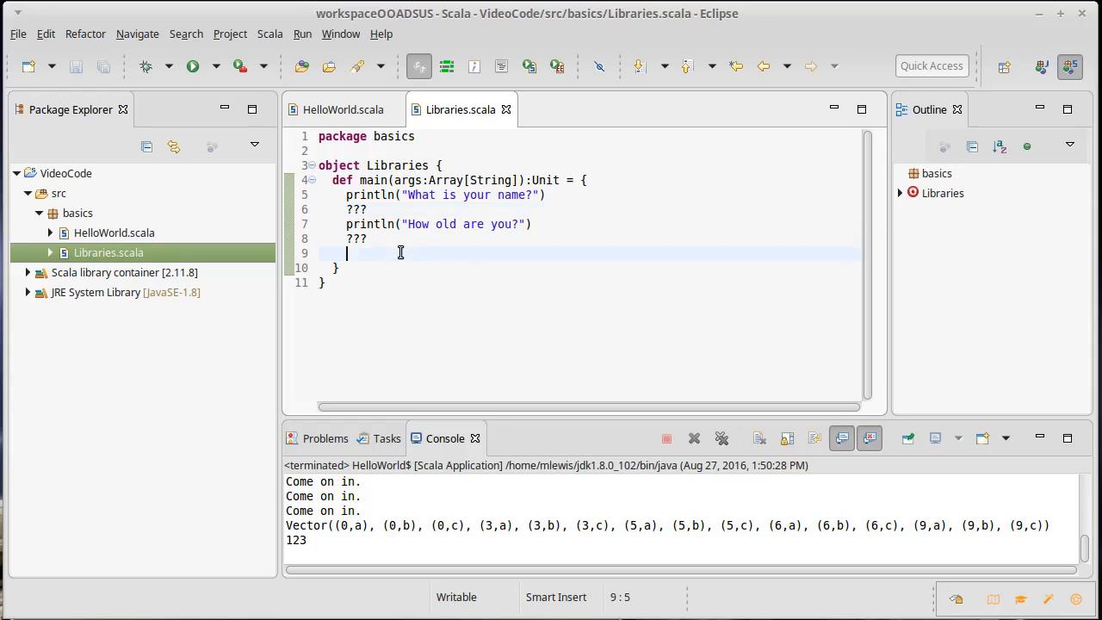
{"action": "left_click", "coordinate": [193, 67]}
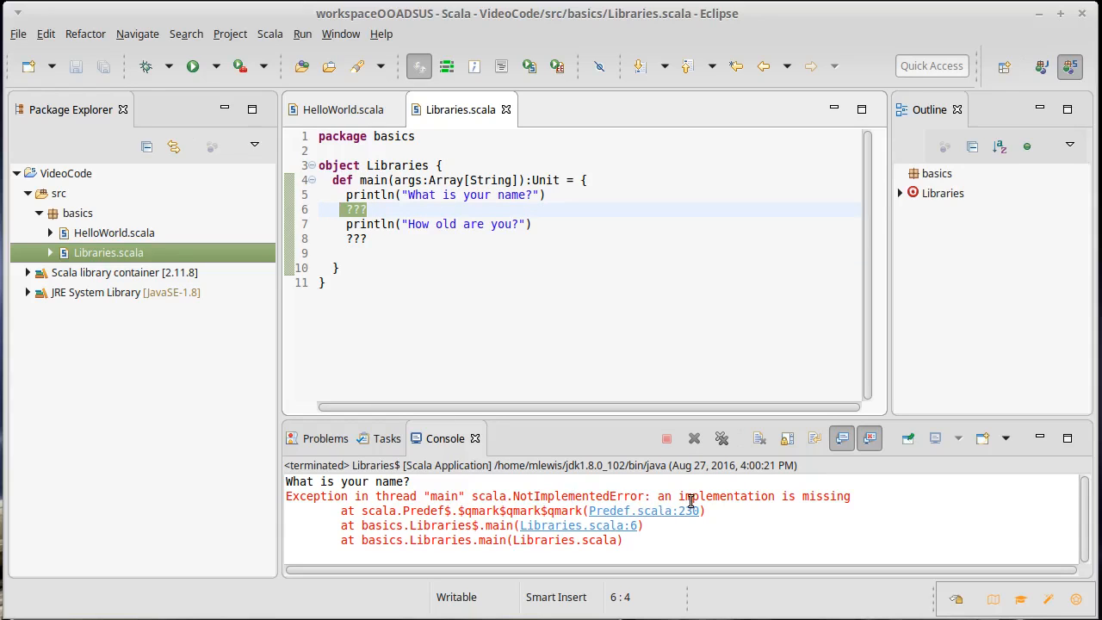
{"action": "left_click", "coordinate": [369, 209]}
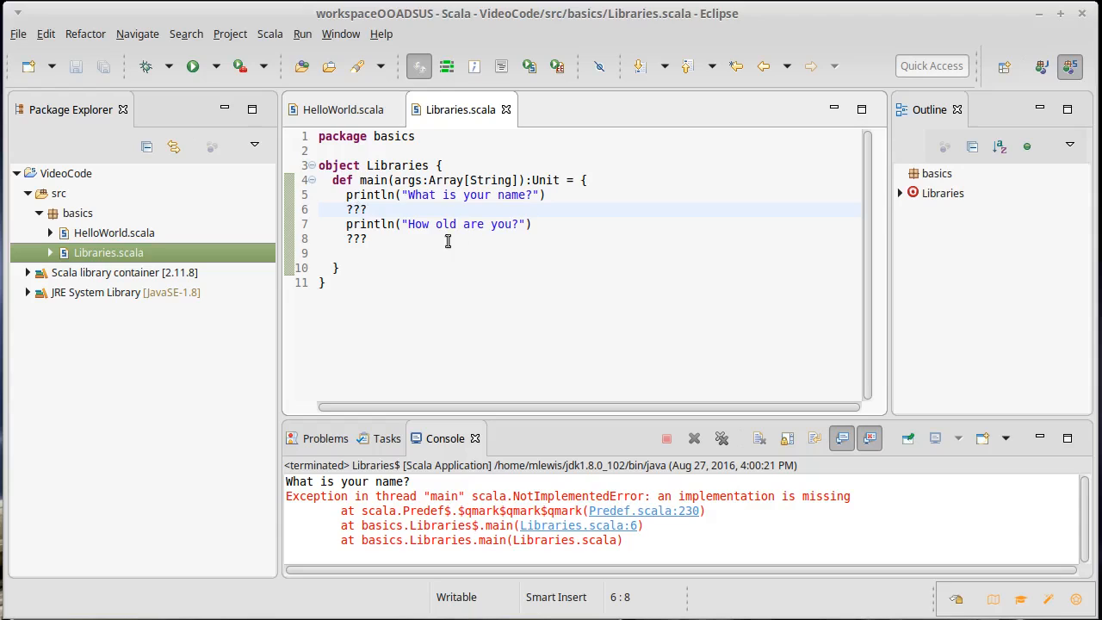
{"action": "left_click", "coordinate": [551, 195]}
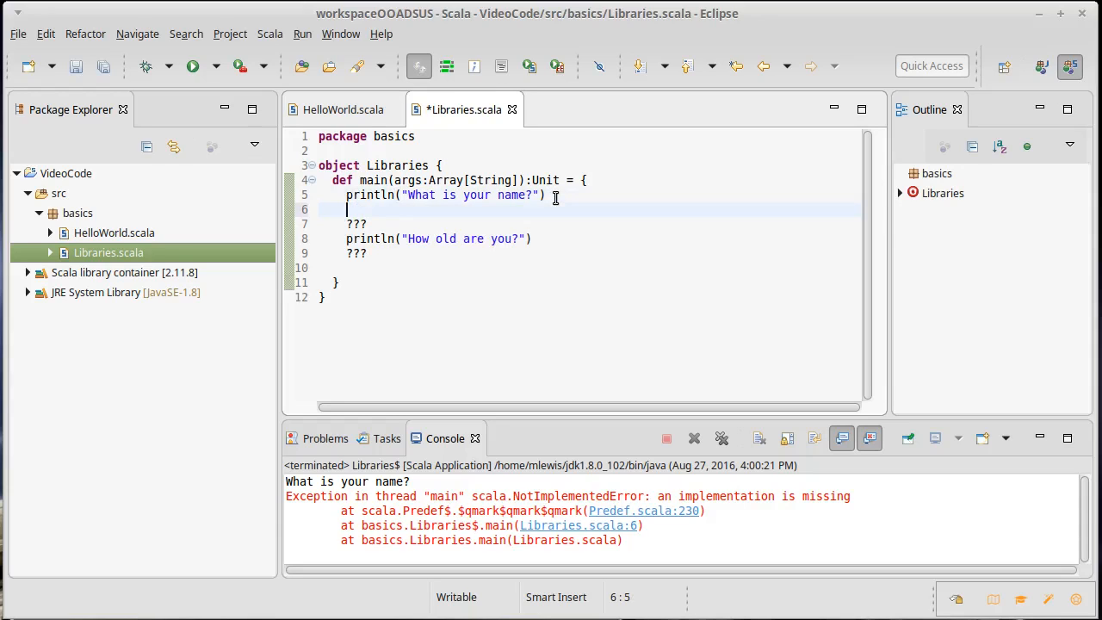
- Type val name = readLine() on line 6 after the name prompt
{"action": "type", "text": "val name"}
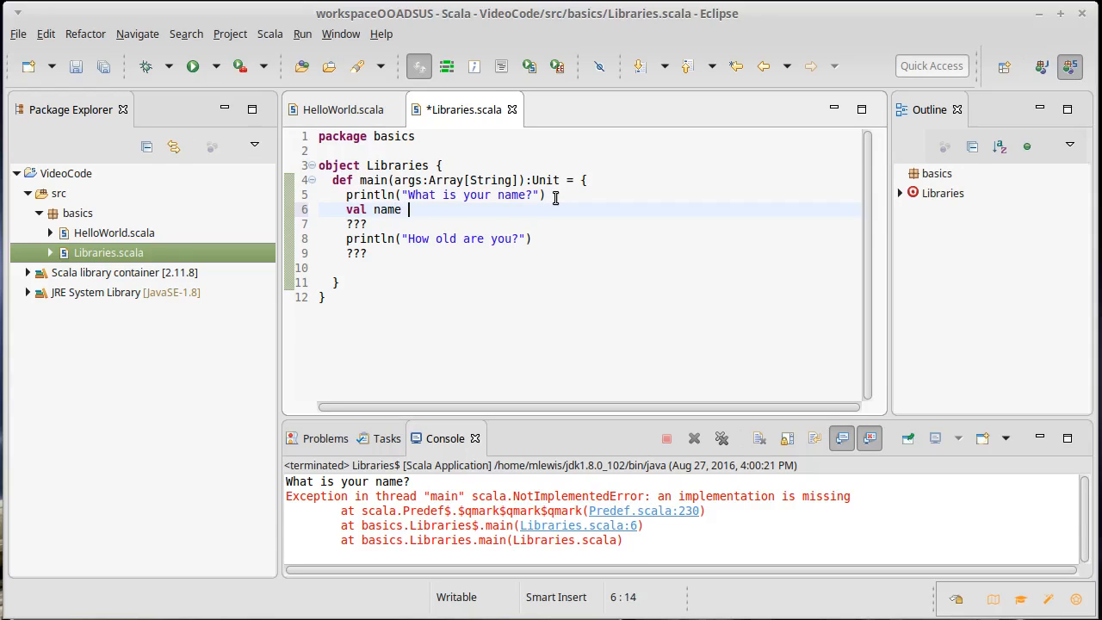
{"action": "type", "text": "="}
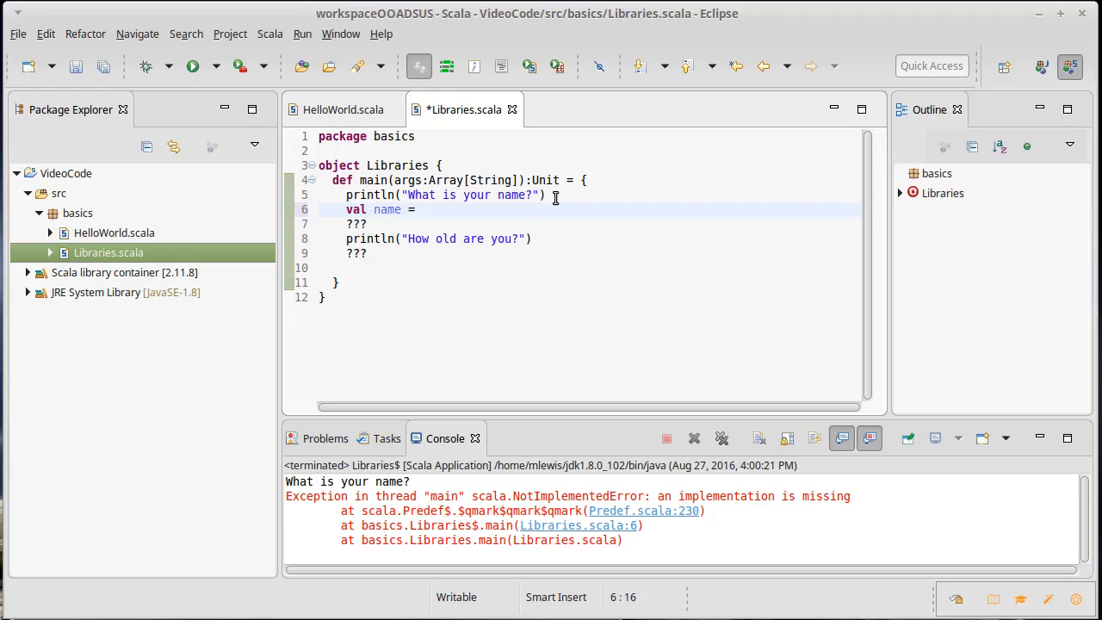
{"action": "type", "text": "read"}
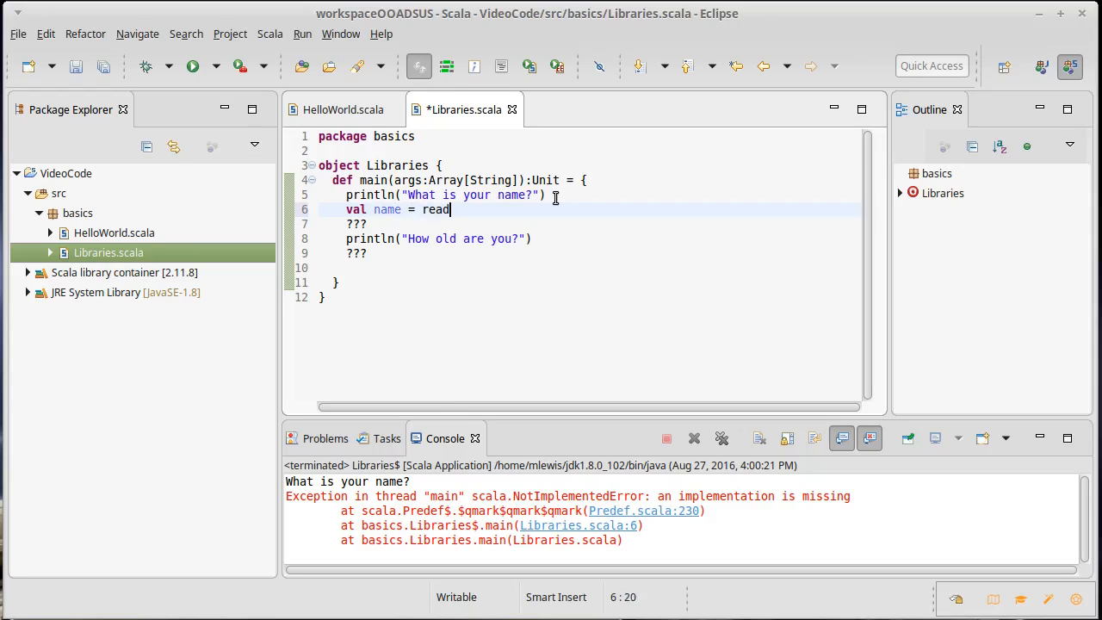
{"action": "type", "text": "Line"}
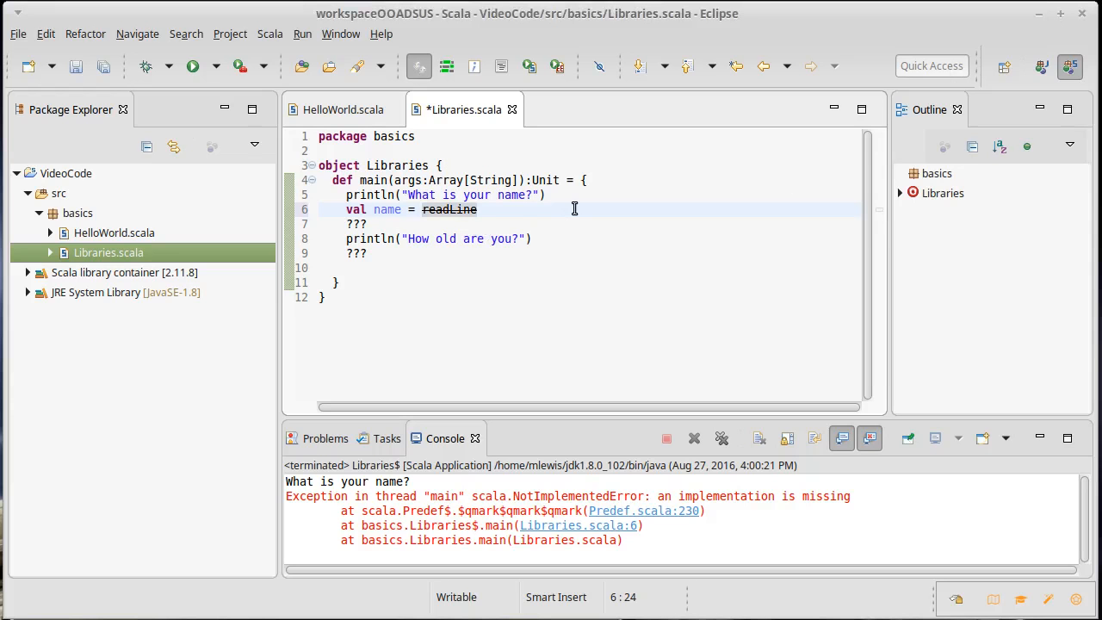
{"action": "type", "text": "()"}
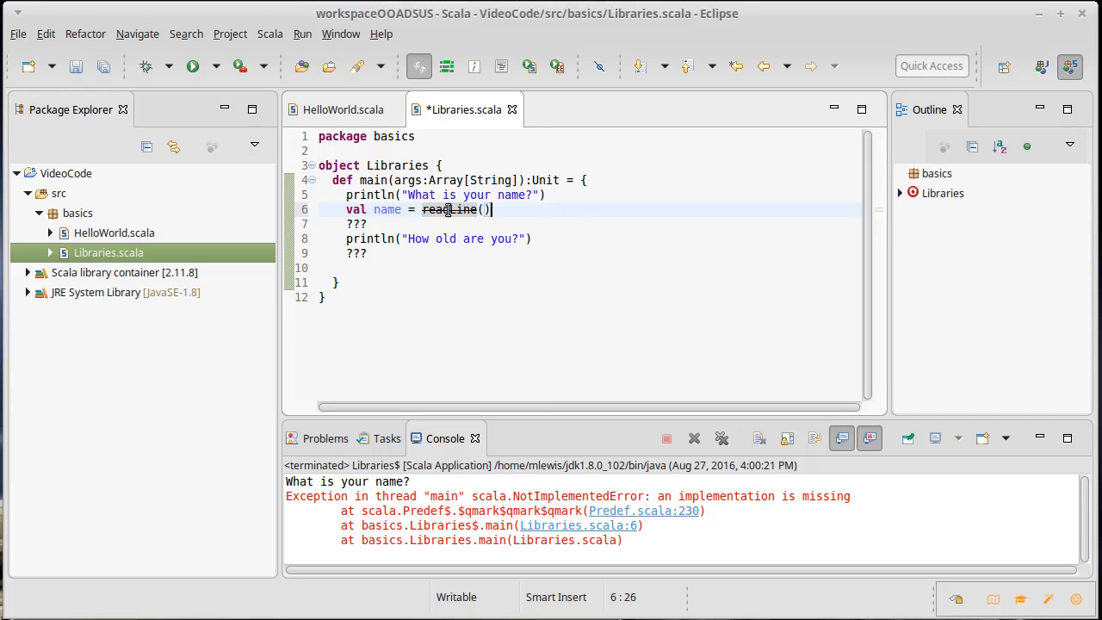
{"action": "mouse_move", "coordinate": [448, 210]}
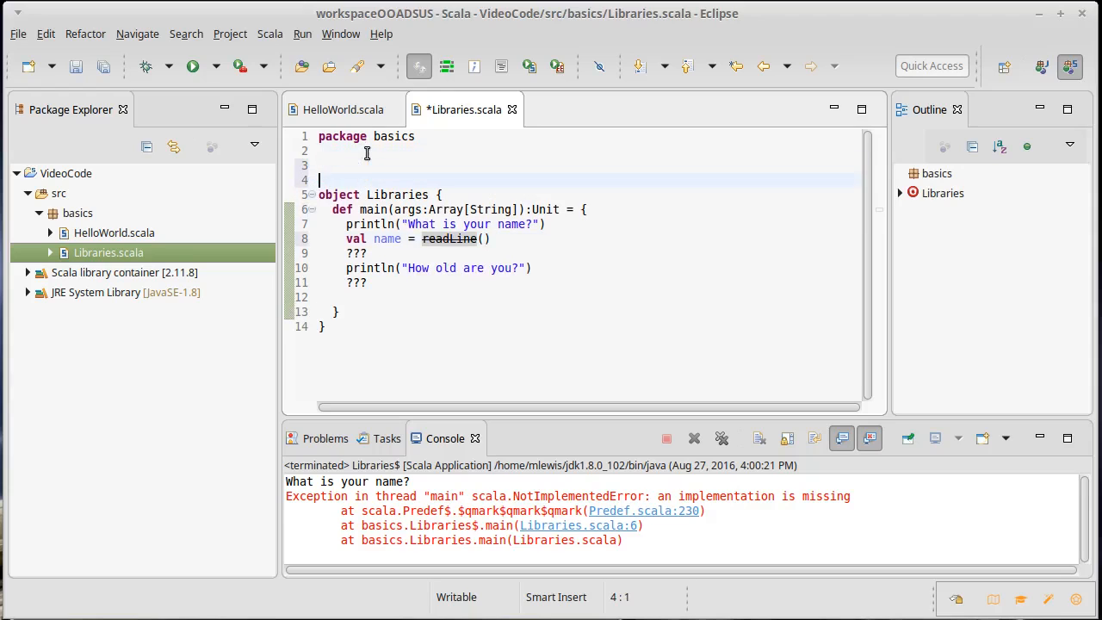
- Add import scala.io.StdIn._ on line 3 of Libraries.scala and save
{"action": "type", "text": "import"}
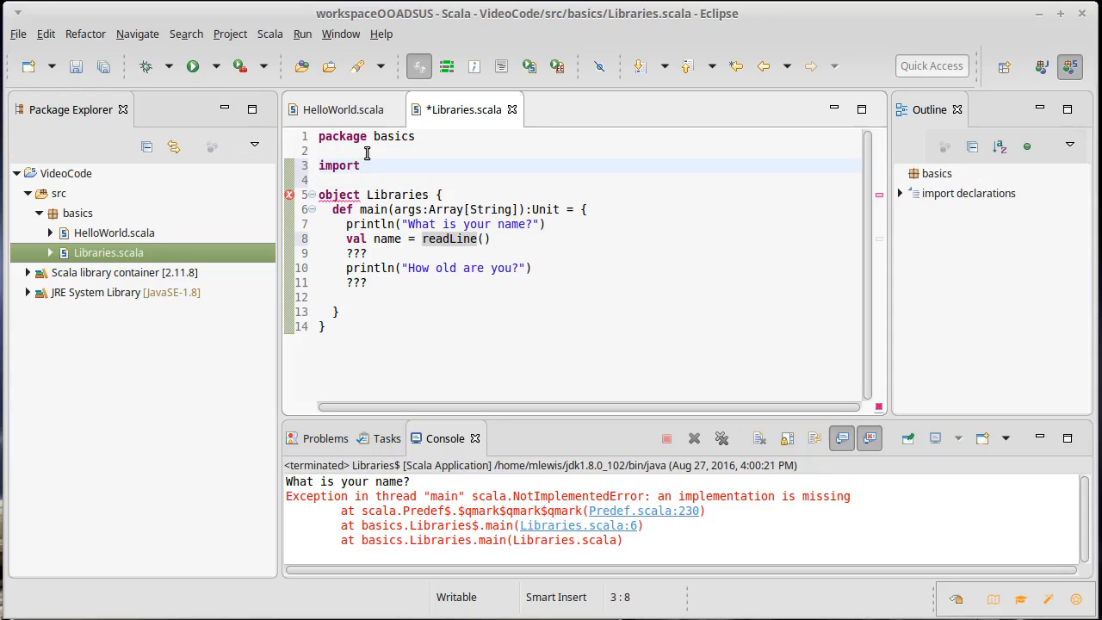
{"action": "type", "text": "sca.io."}
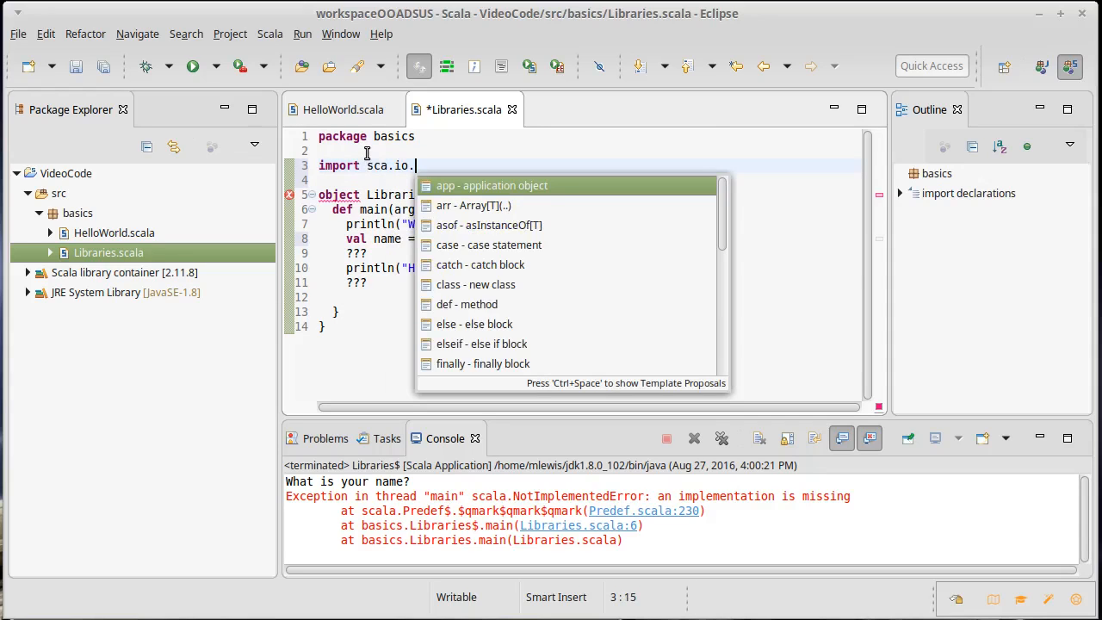
{"action": "type", "text": "Std"}
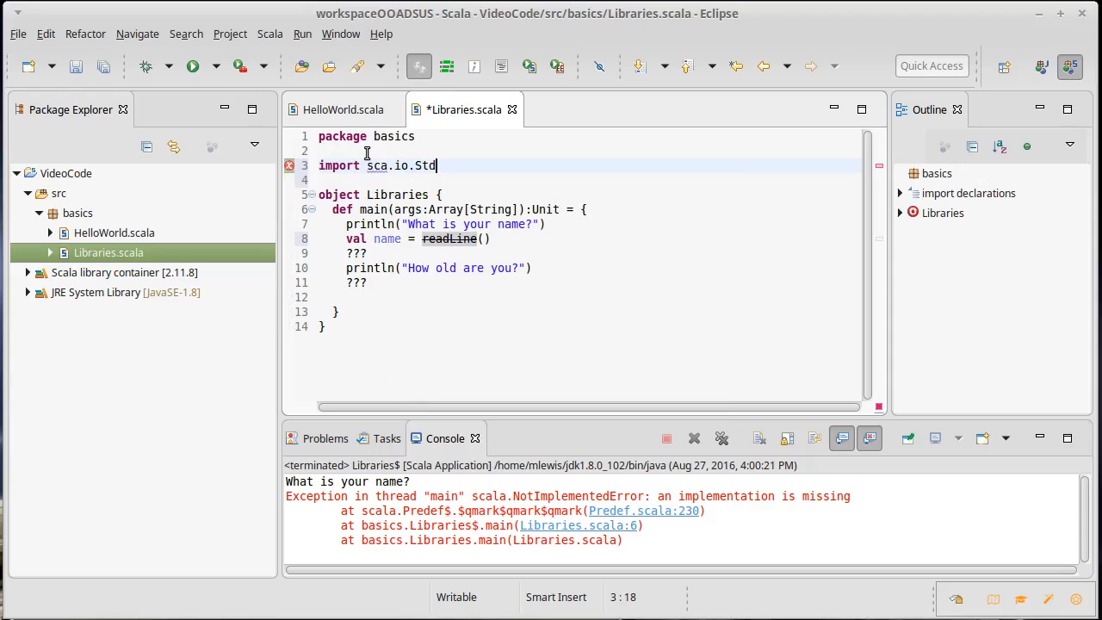
{"action": "type", "text": "n._"}
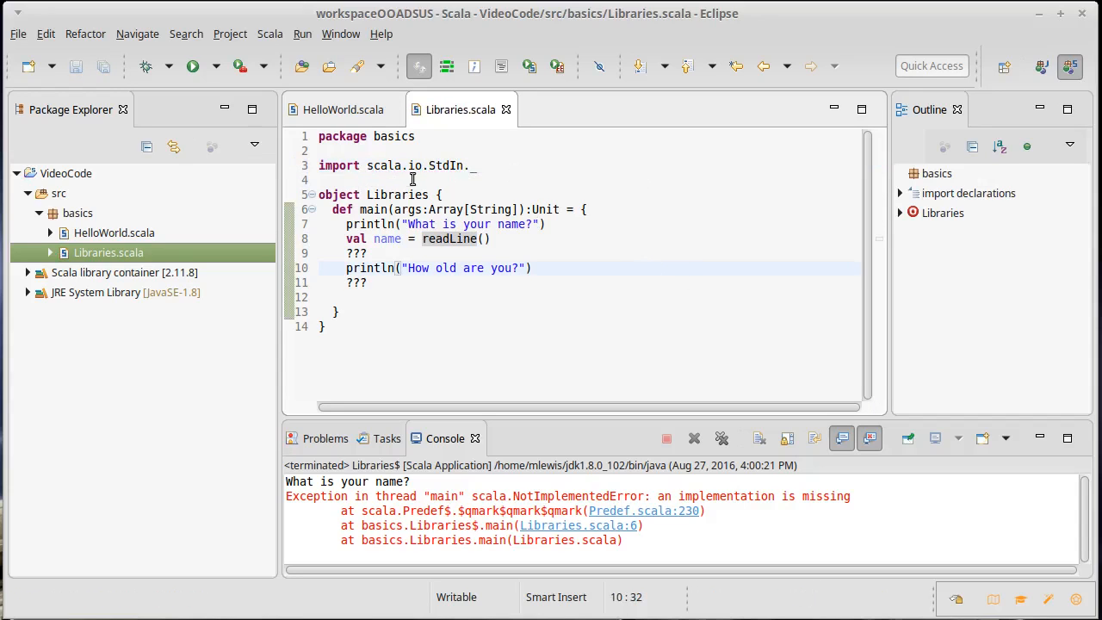
{"action": "mouse_move", "coordinate": [503, 188]}
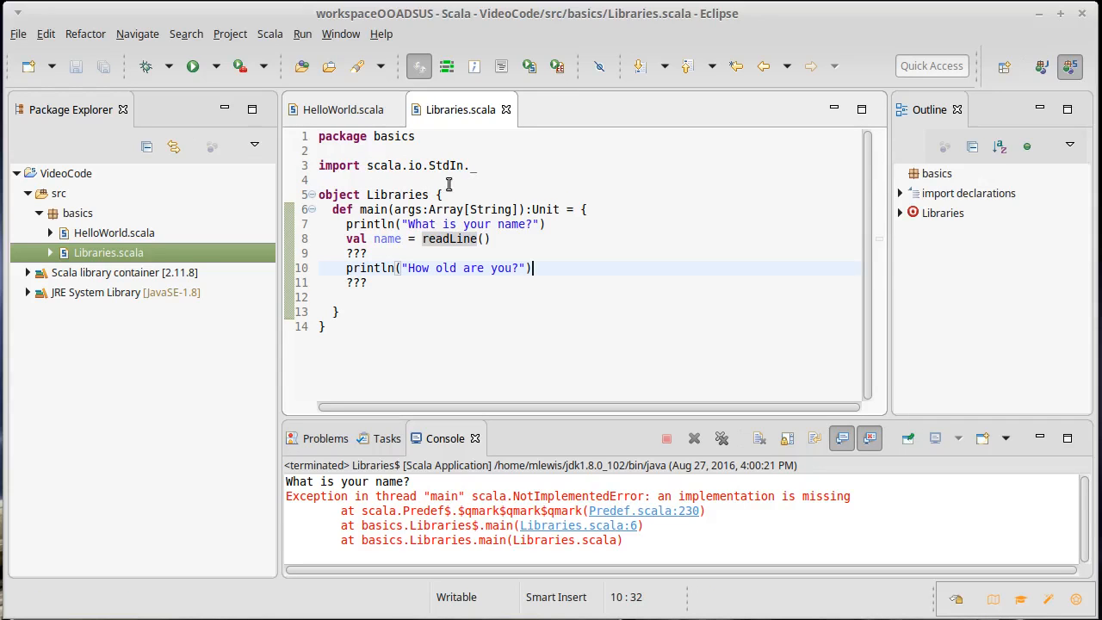
- Type the scala.io.StdIn. qualifier before readLine on line 8
{"action": "left_click", "coordinate": [326, 166]}
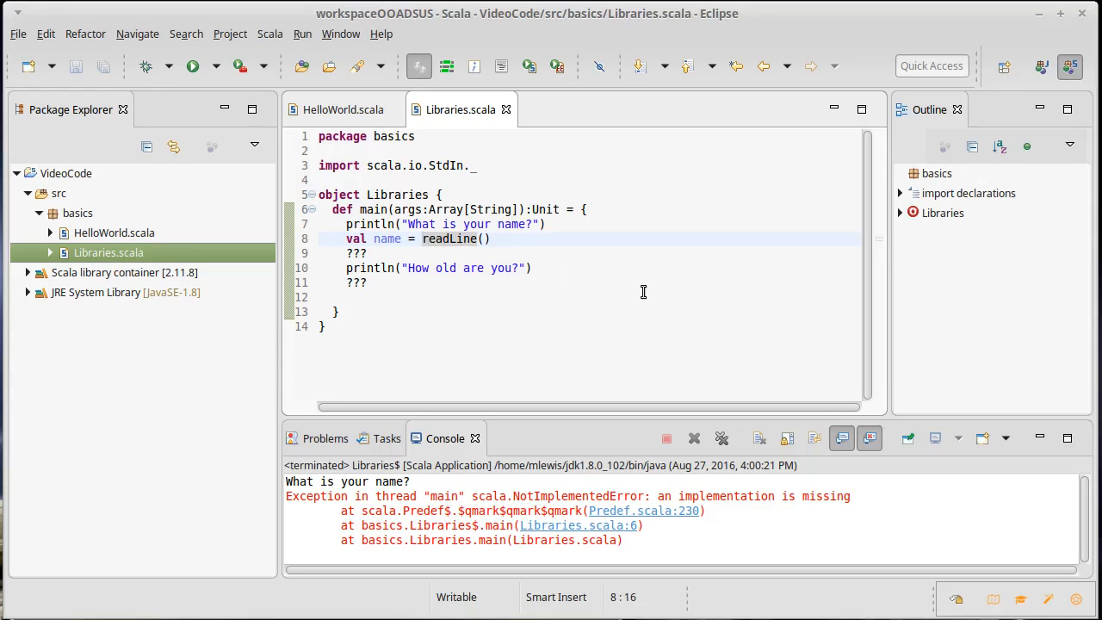
{"action": "type", "text": "scala."}
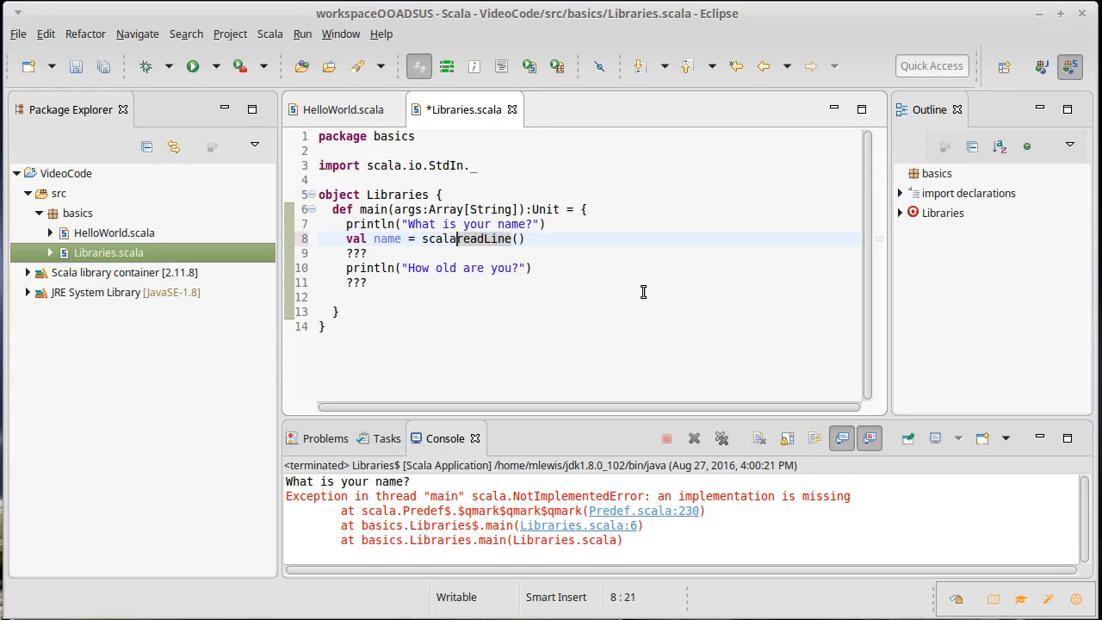
{"action": "type", "text": "io.Std"}
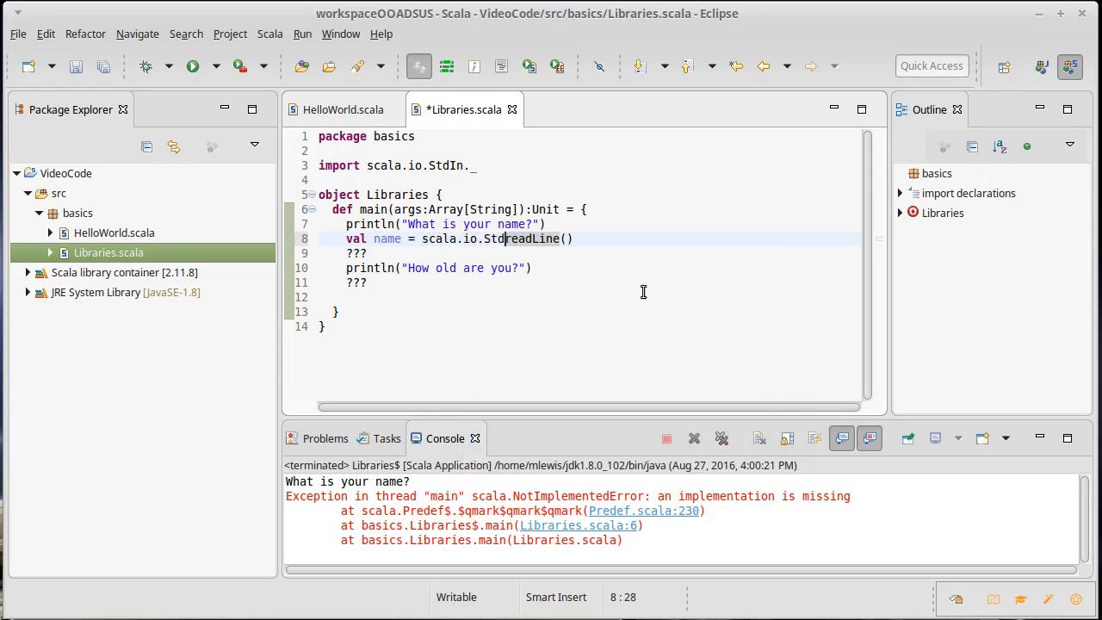
{"action": "type", "text": "In."}
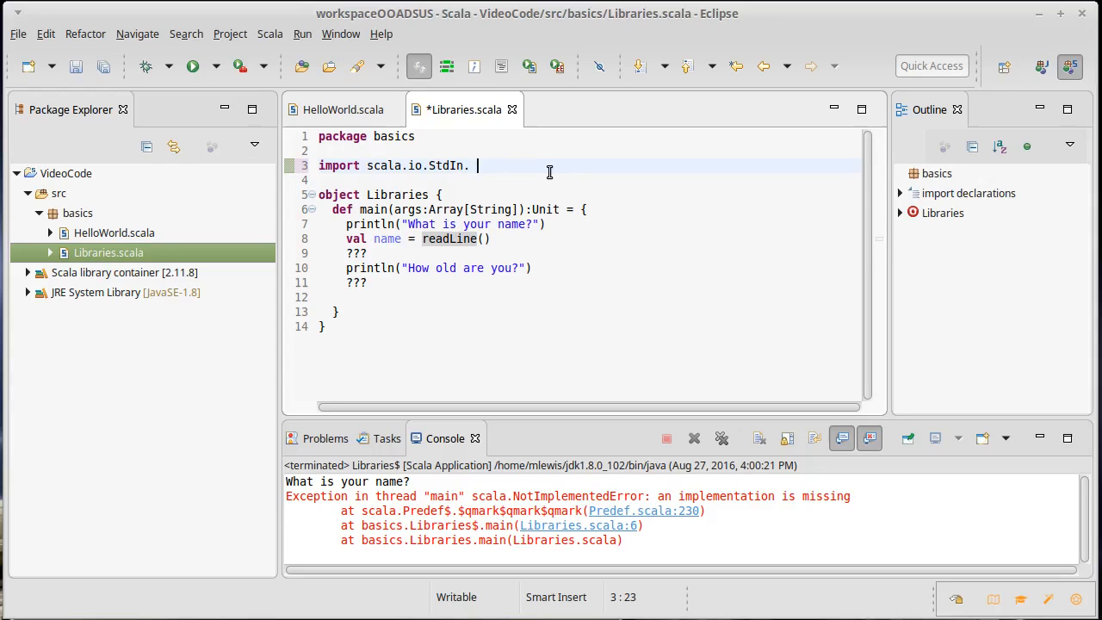
- Restore the scala.io.StdIn._ import and remove the placeholder after the name line
{"action": "type", "text": "readLine"}
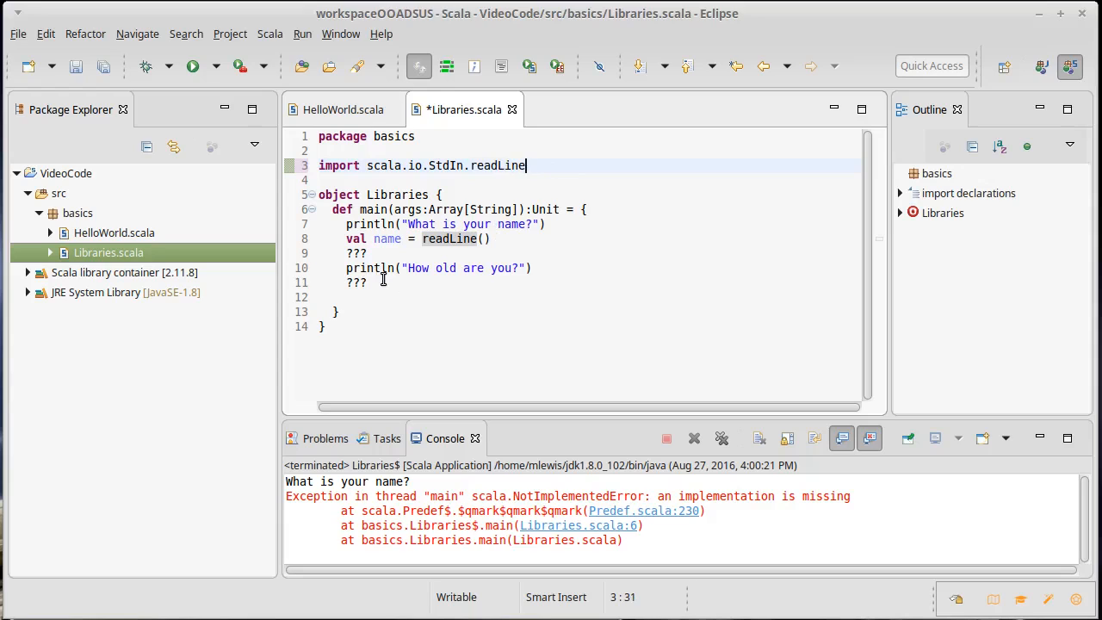
{"action": "key", "text": "BackSpace"}
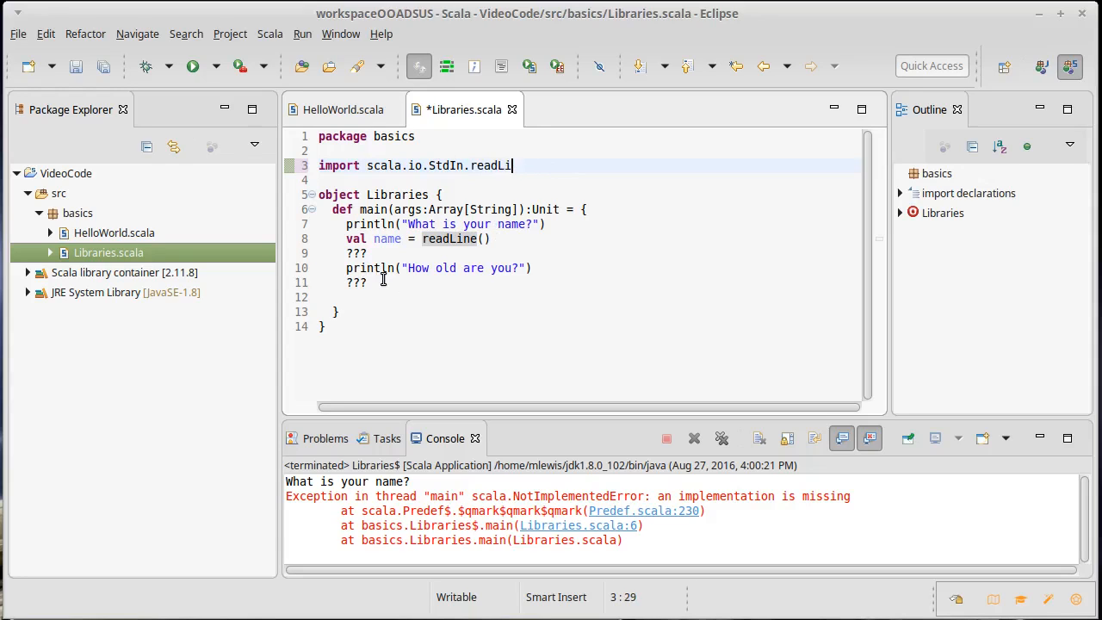
{"action": "key", "text": "BackSpace"}
{"action": "type", "text": "_"}
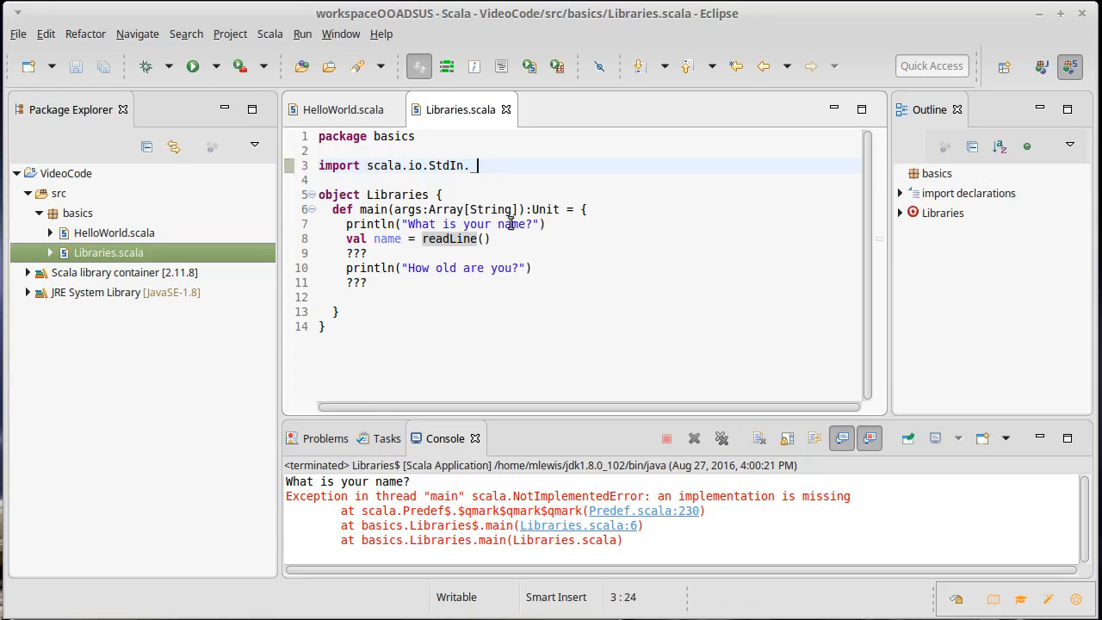
{"action": "left_click", "coordinate": [368, 252]}
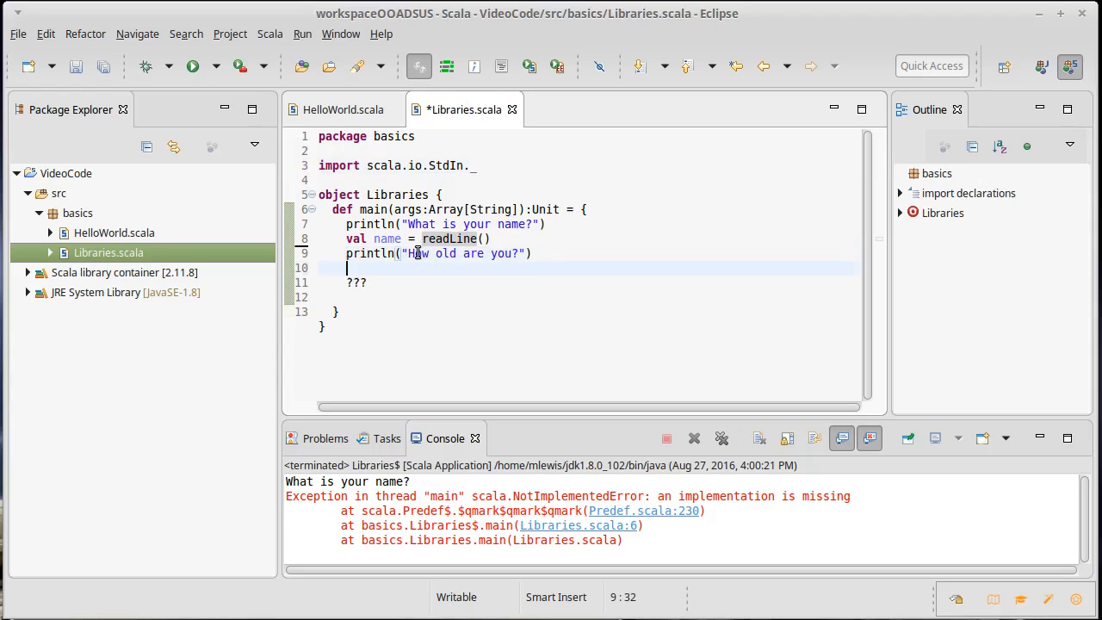
- Replace the last placeholder with val age = readInt(), then save and run Libraries
{"action": "type", "text": "val age = read"}
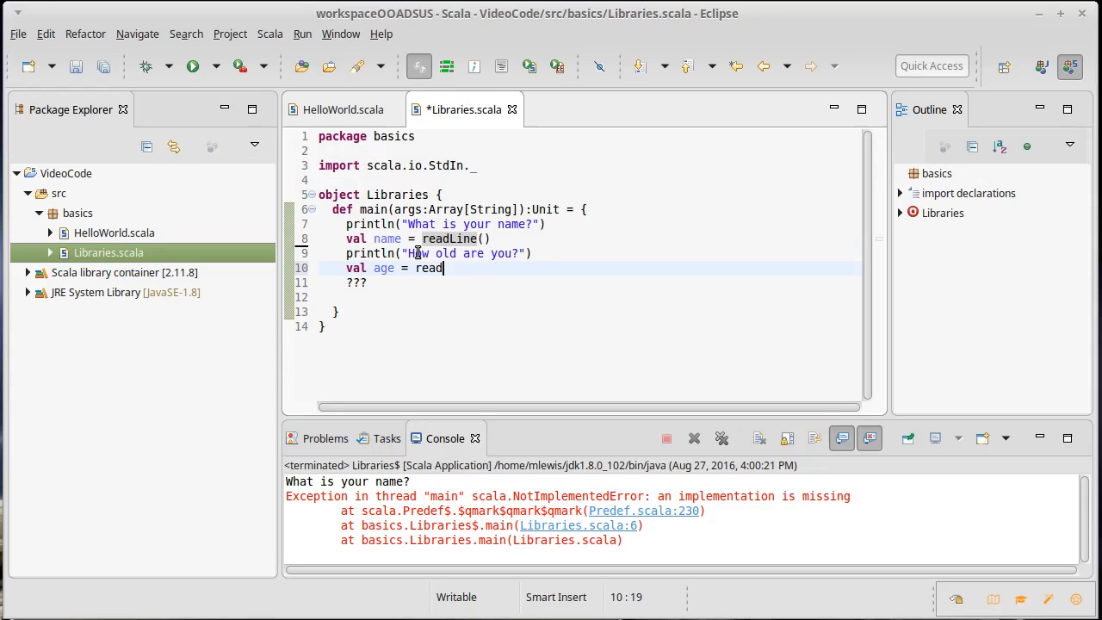
{"action": "type", "text": "Int()"}
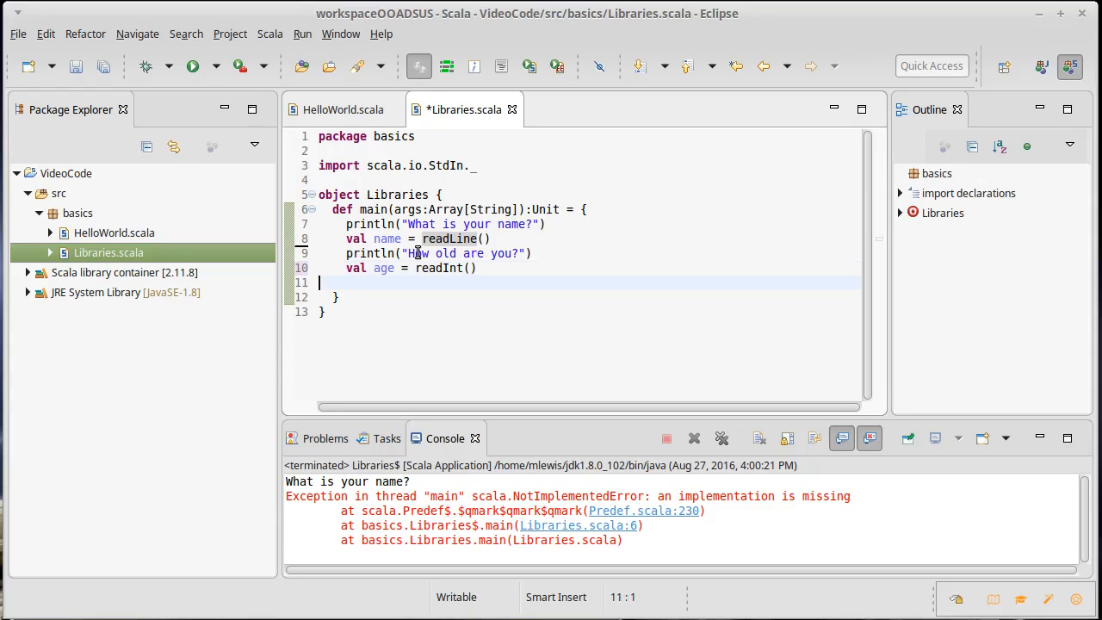
{"action": "key", "text": "ctrl+s"}
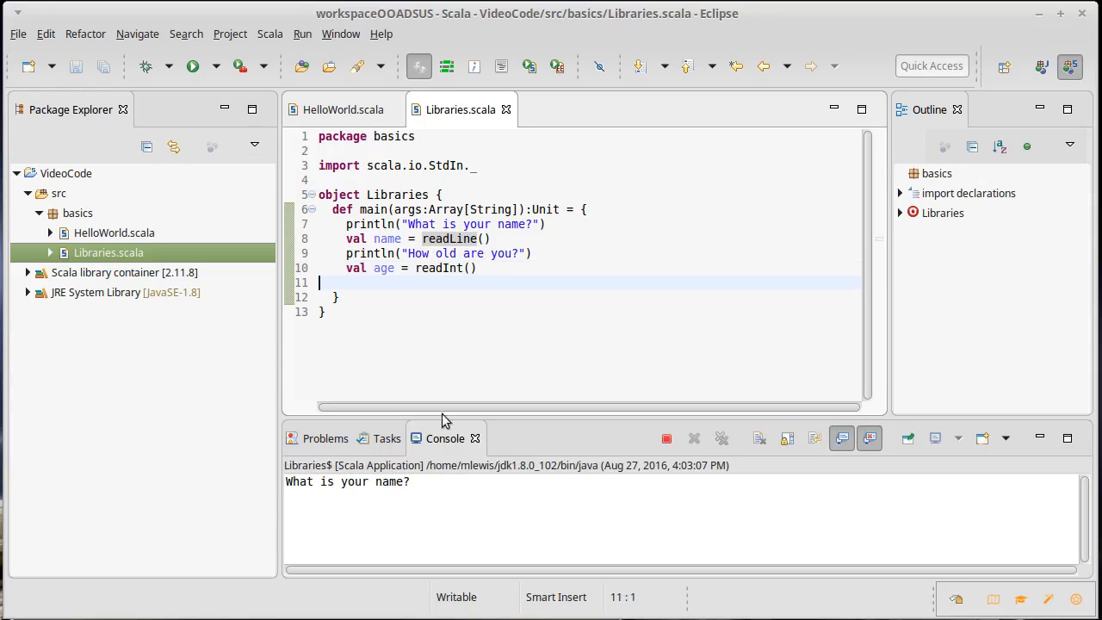
- Answer the console's name prompt with Mark, then give age 99
{"action": "type", "text": "Mark"}
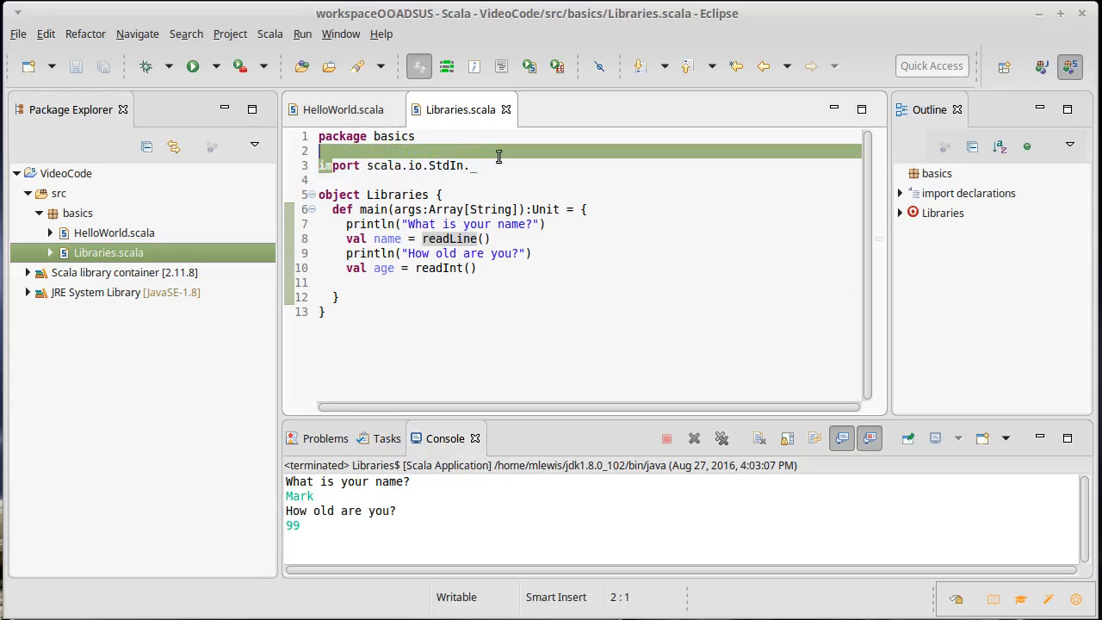
{"action": "left_click", "coordinate": [477, 165]}
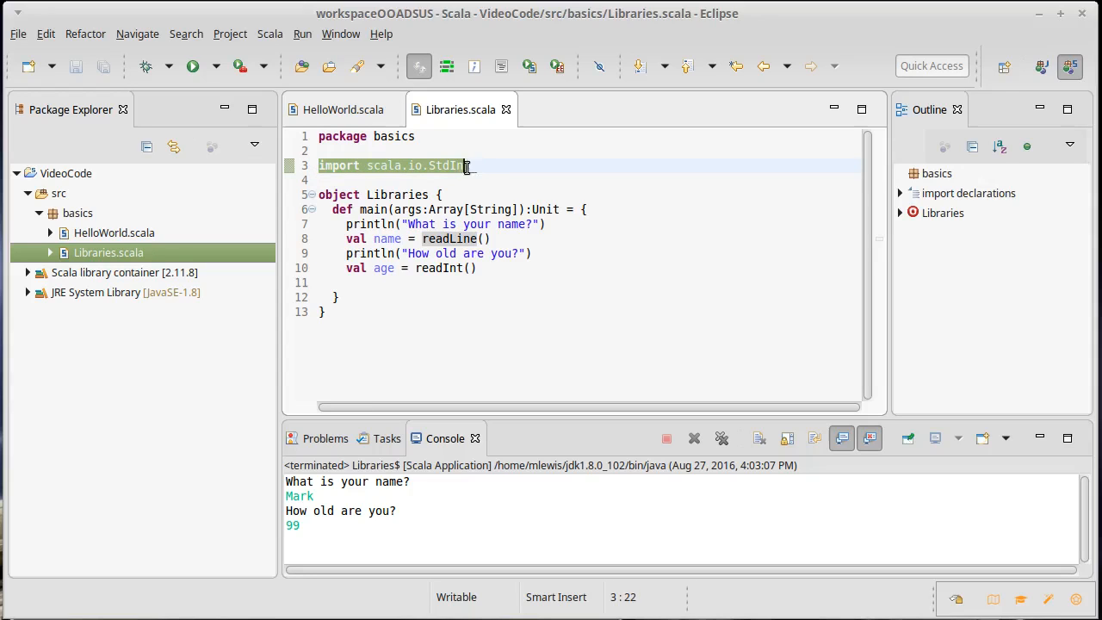
{"action": "type", "text": "."}
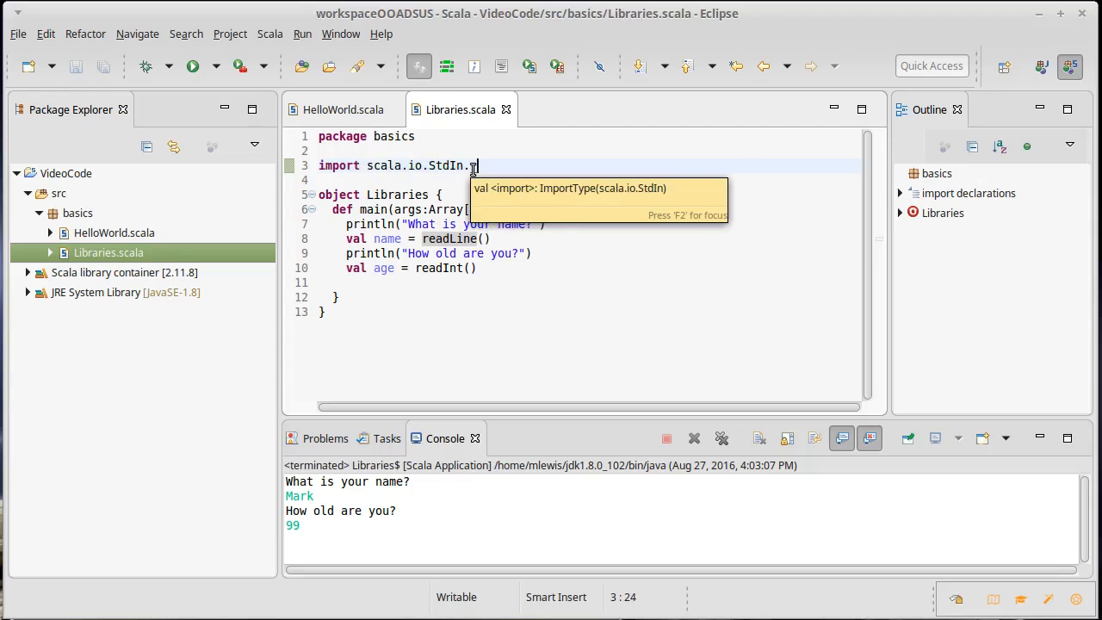
{"action": "type", "text": "_"}
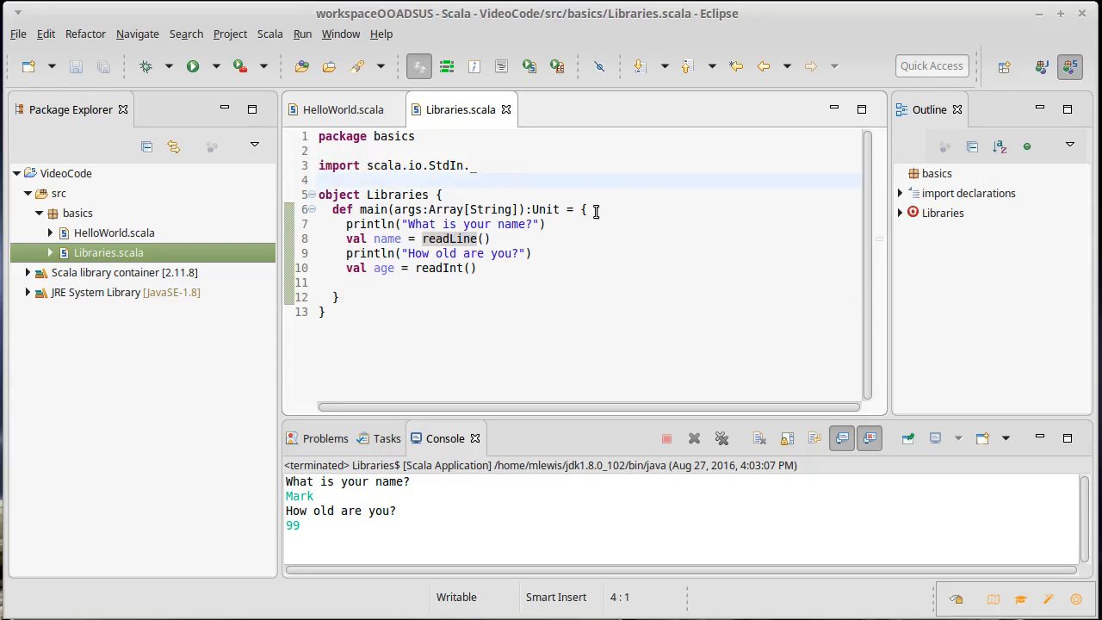
{"action": "mouse_move", "coordinate": [600, 247]}
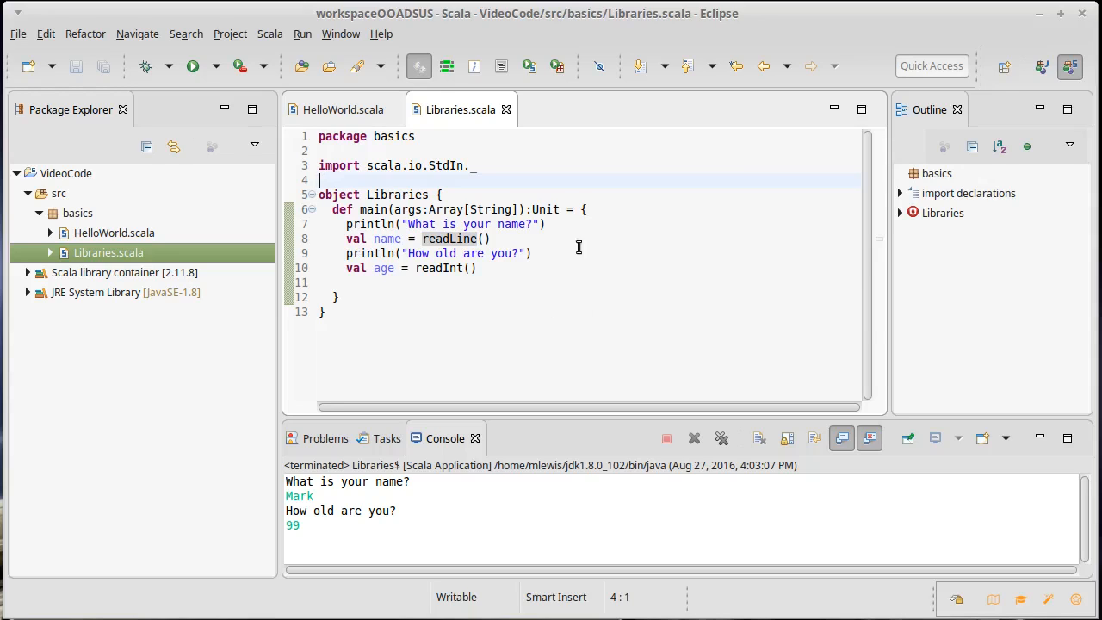
{"action": "mouse_move", "coordinate": [549, 183]}
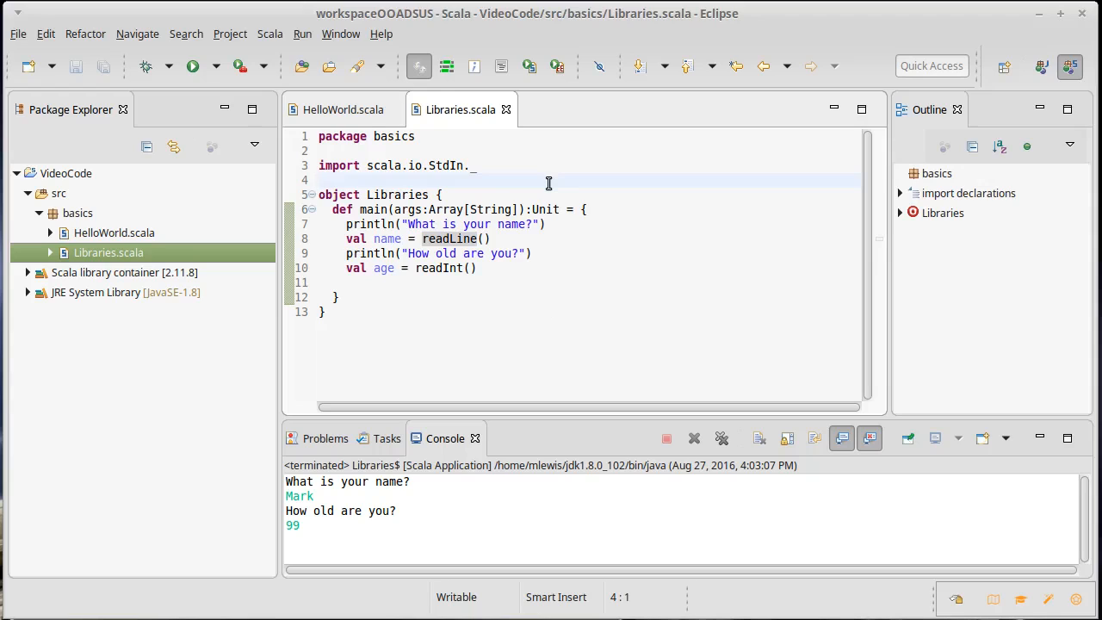